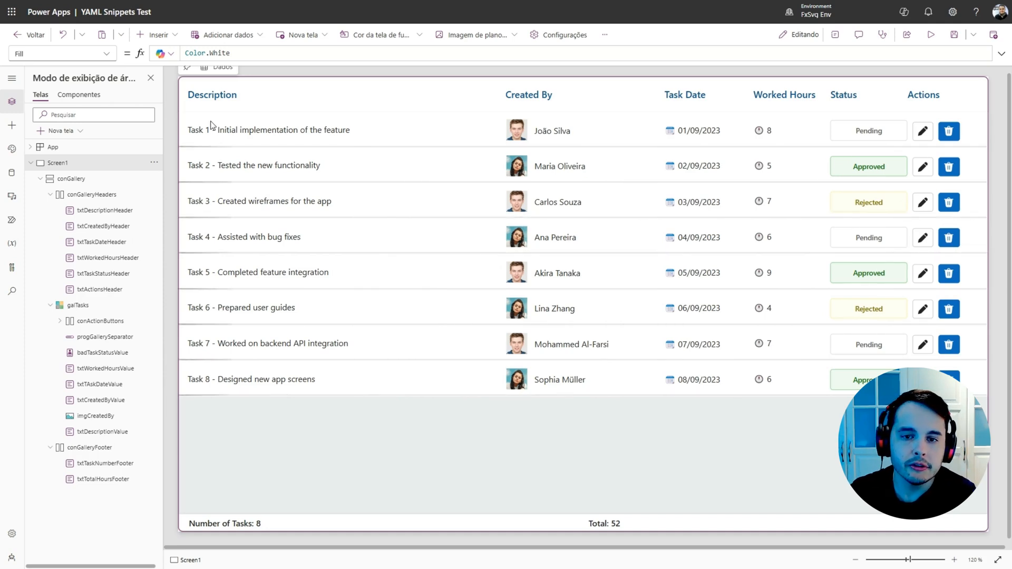
pyautogui.moveTo(721, 310)
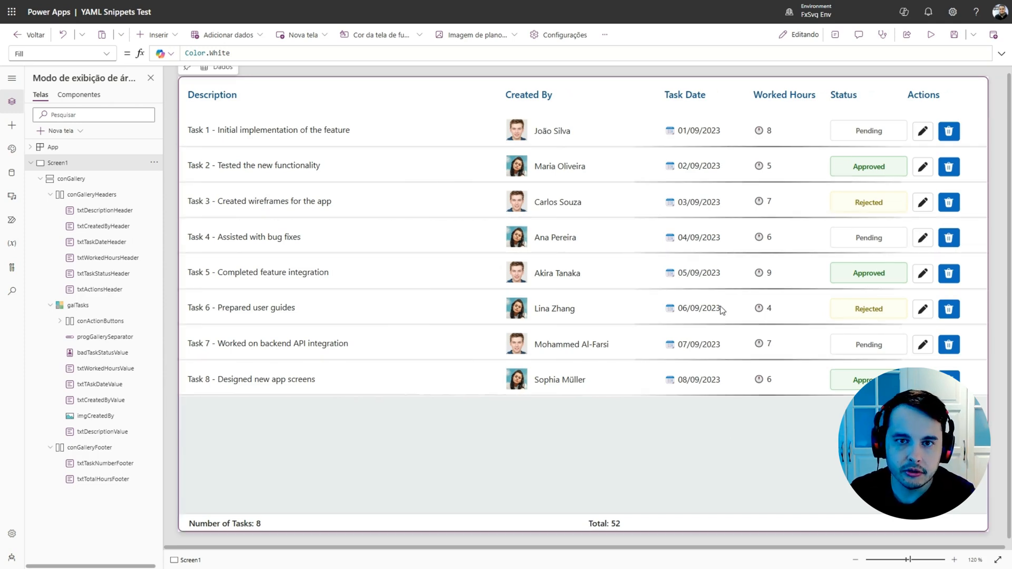
pyautogui.moveTo(862, 270)
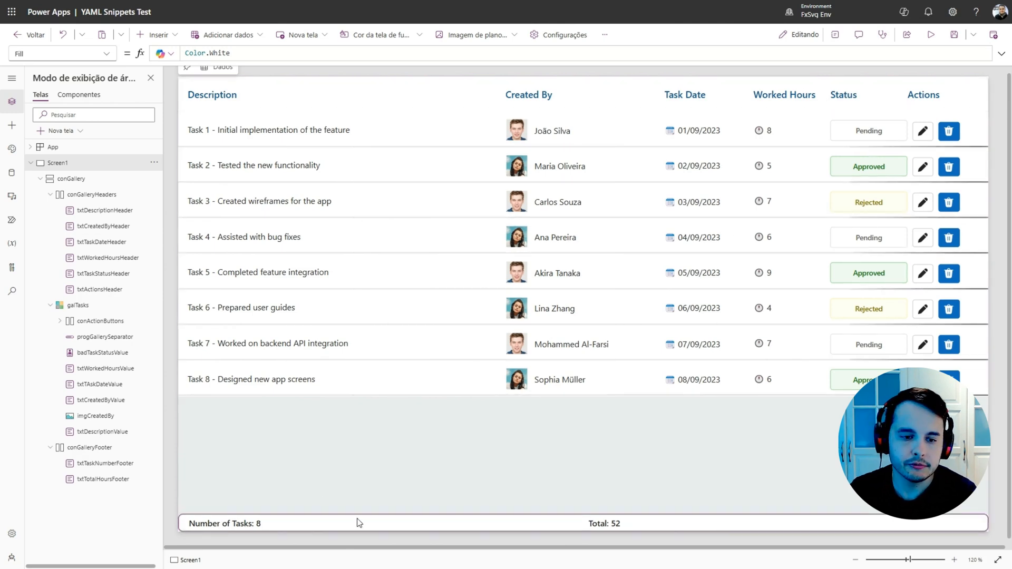
pyautogui.moveTo(279, 526)
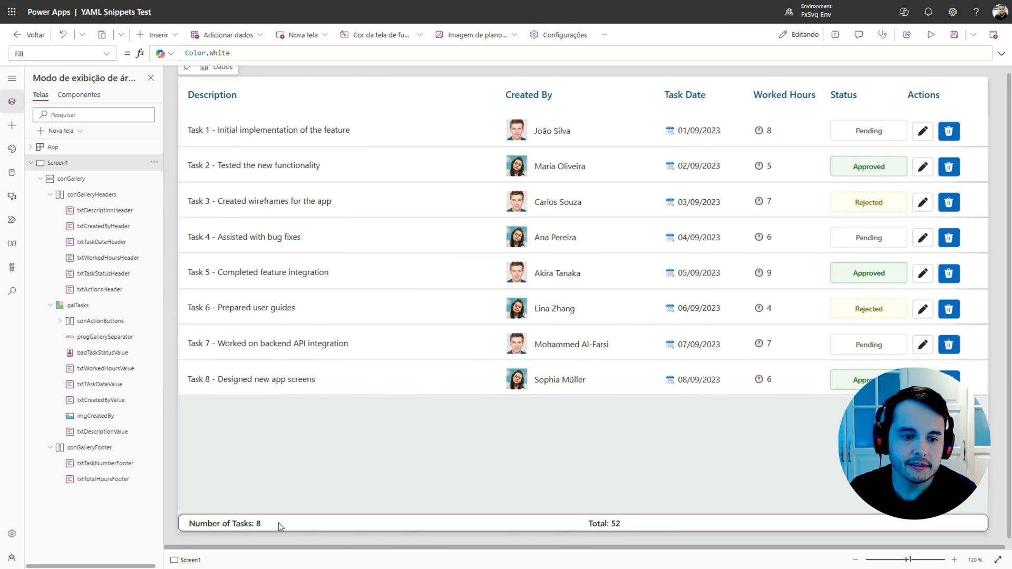
# Step: Inspect the footer total label, gallery container, header group and Task Date heading in Tree view
pyautogui.click(604, 523)
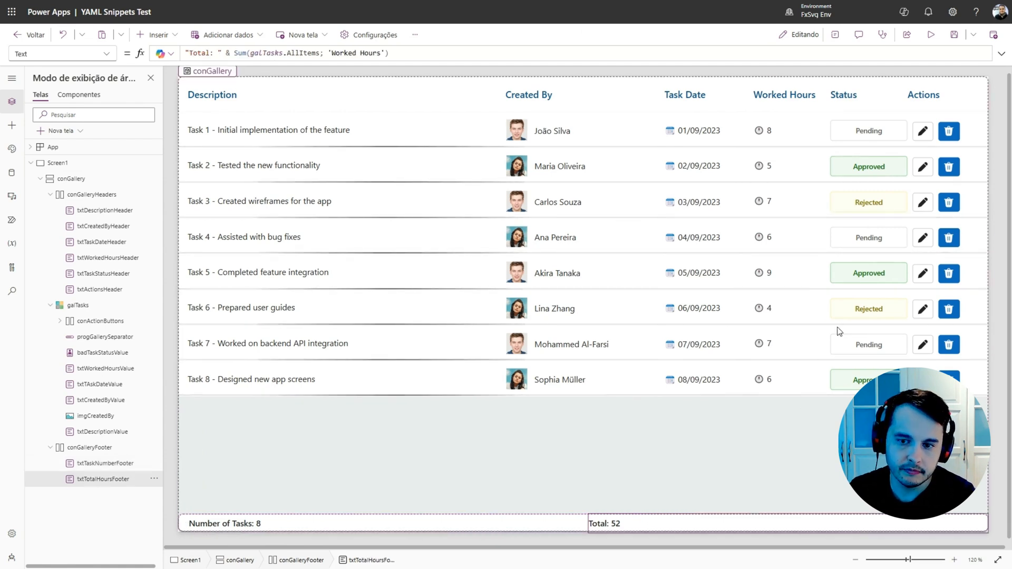
pyautogui.click(71, 178)
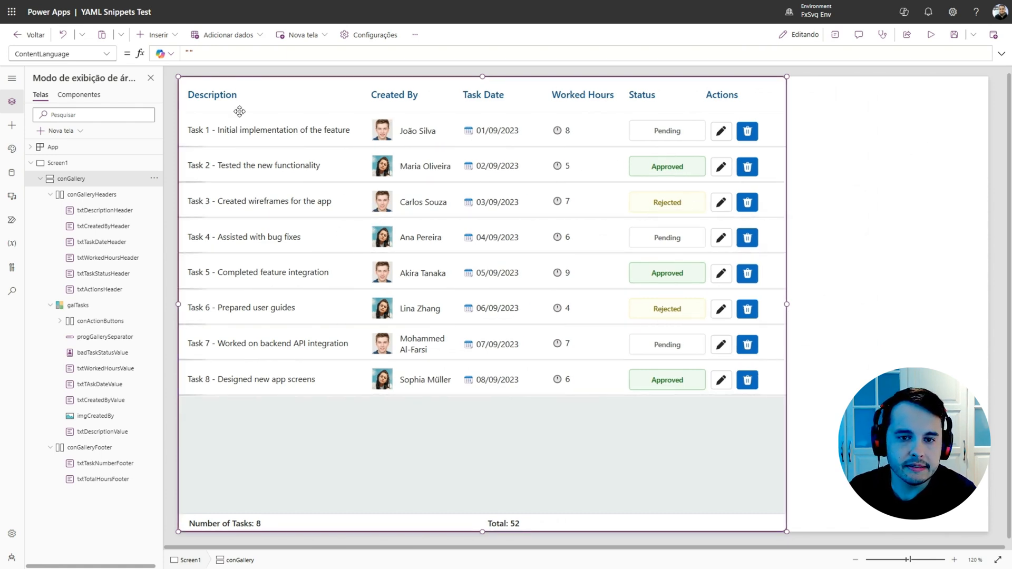
pyautogui.moveTo(220, 159)
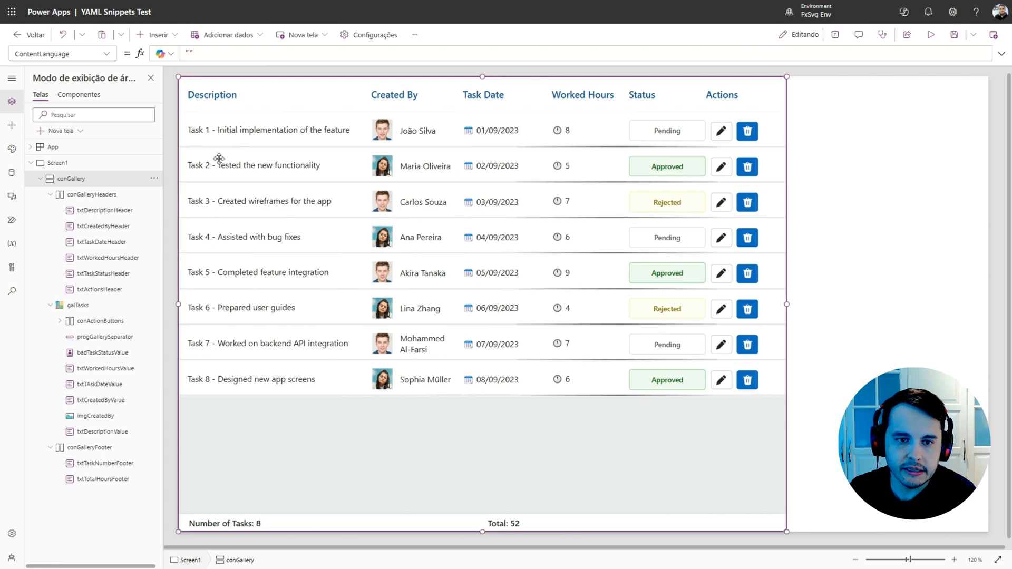
pyautogui.moveTo(583, 245)
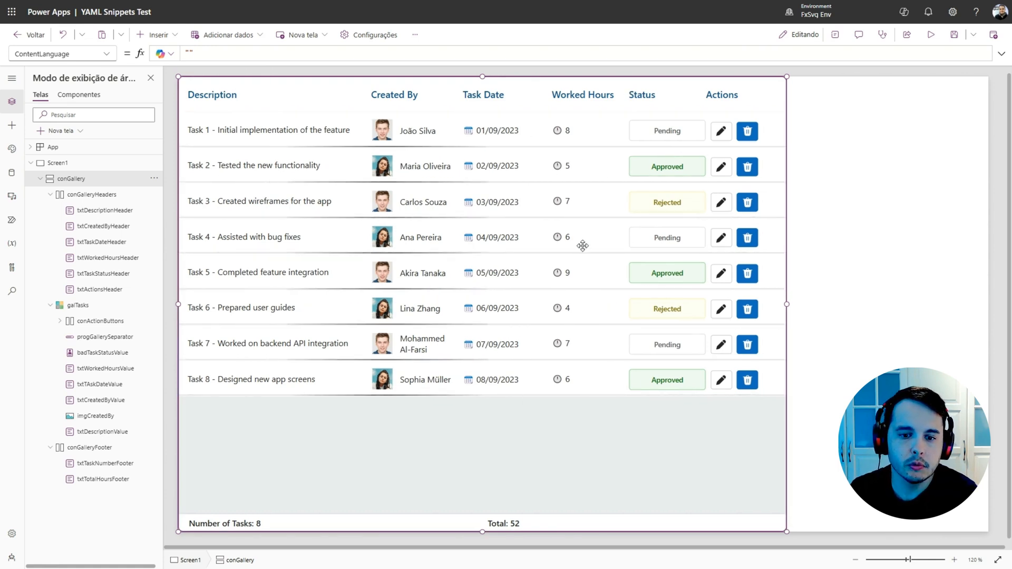
pyautogui.moveTo(288, 260)
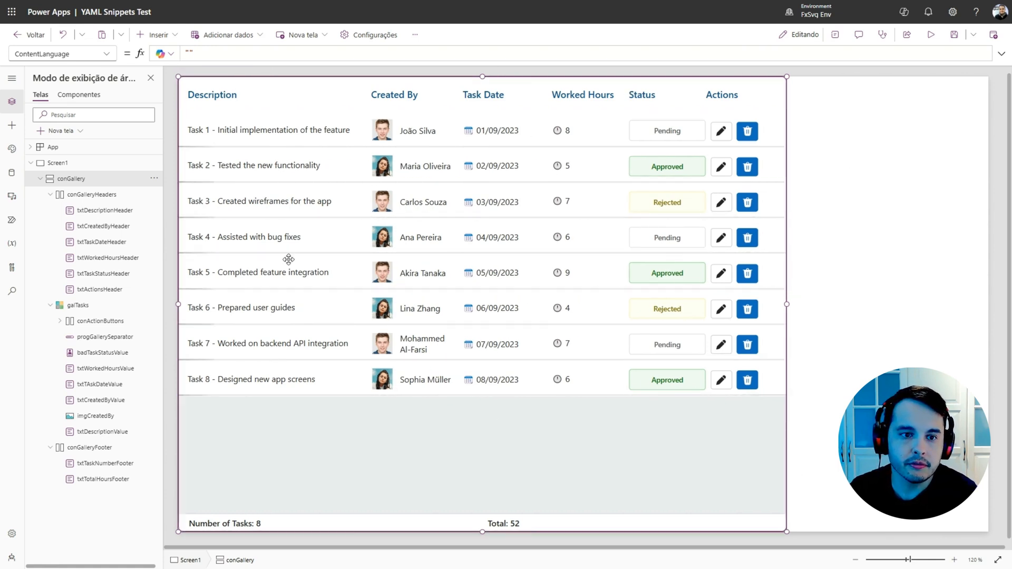
pyautogui.moveTo(918, 355)
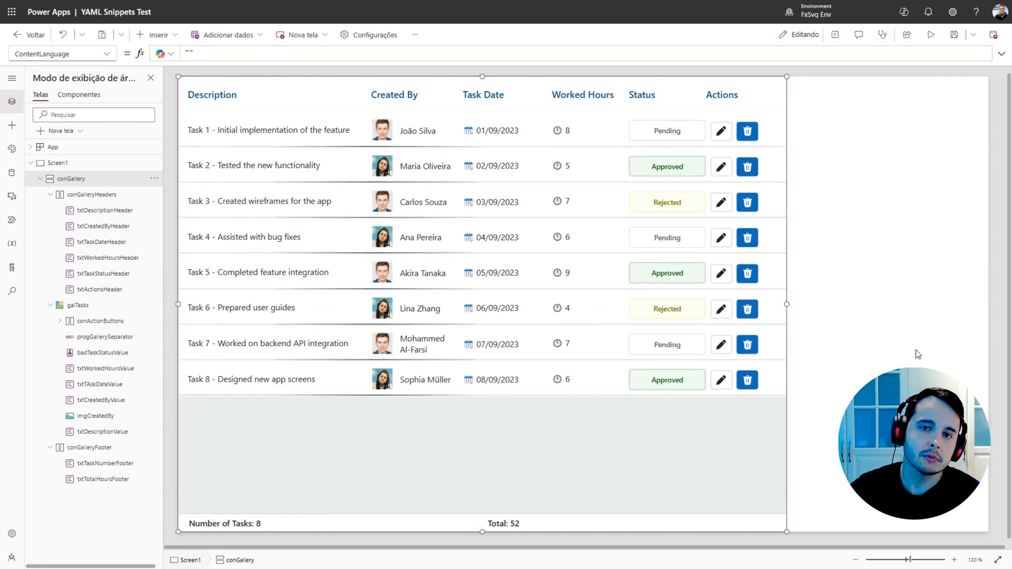
pyautogui.moveTo(818, 307)
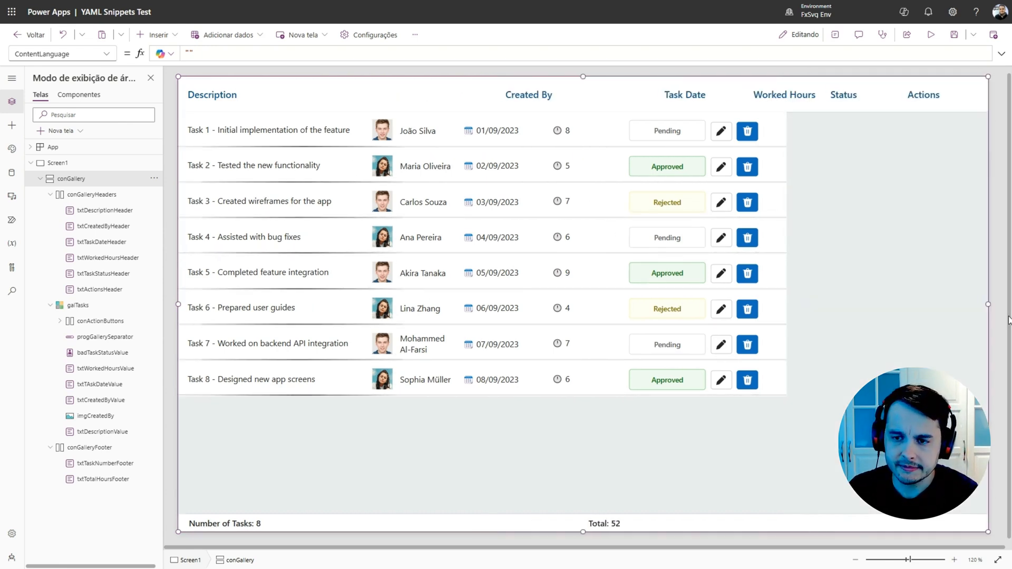
pyautogui.click(922, 560)
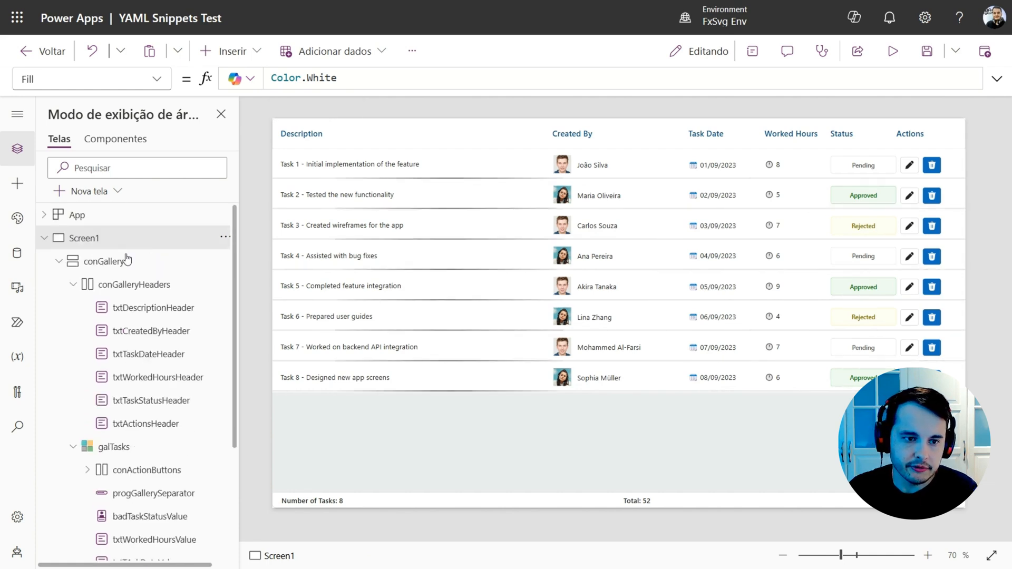
pyautogui.click(103, 261)
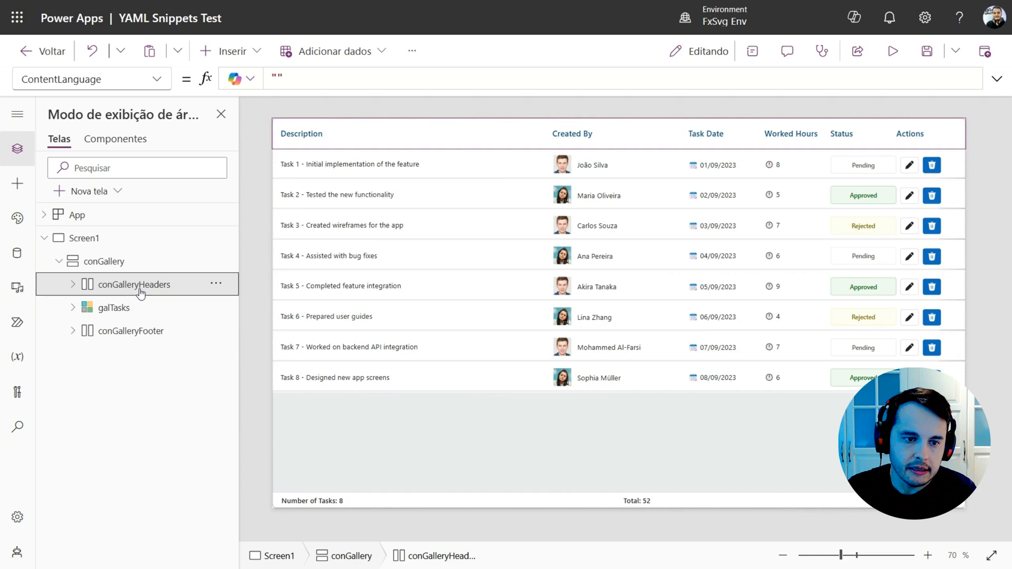
pyautogui.moveTo(119, 307)
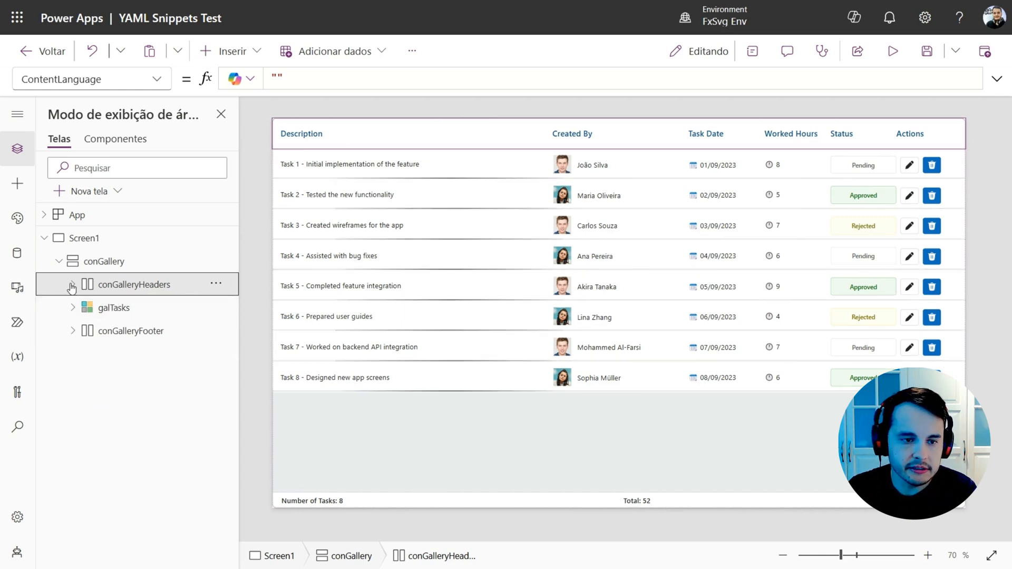
pyautogui.click(72, 285)
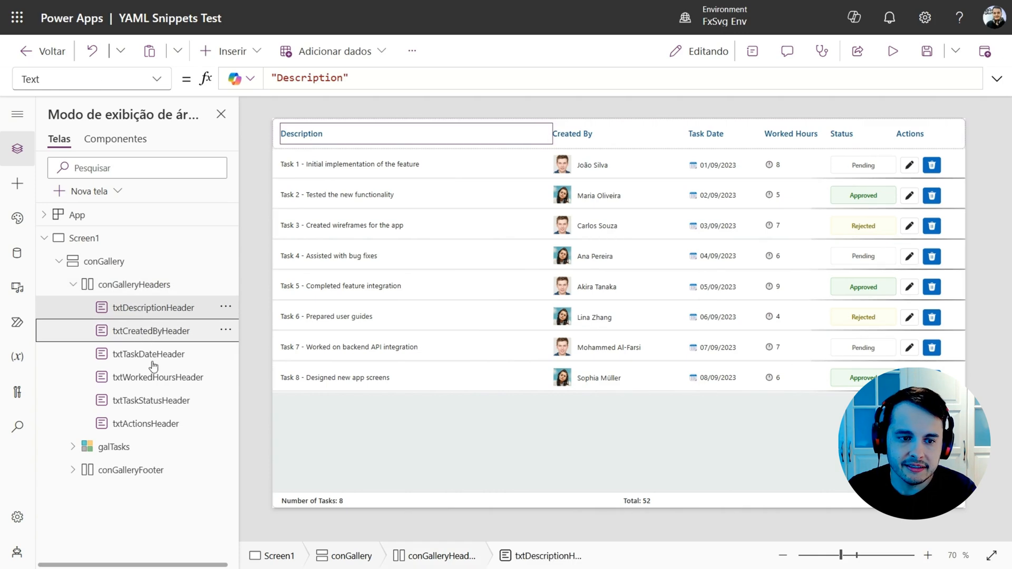
pyautogui.click(153, 354)
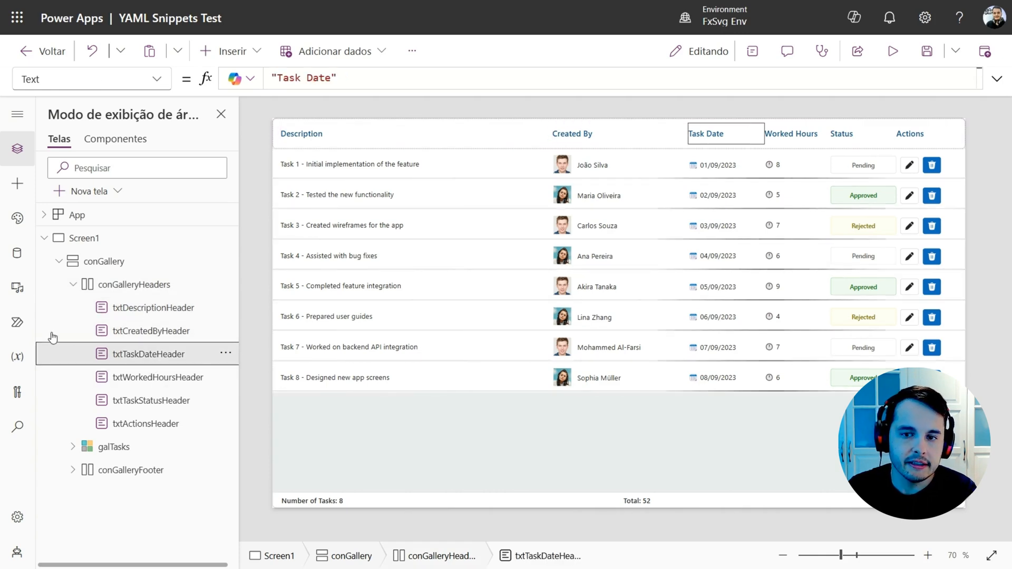
pyautogui.click(73, 284)
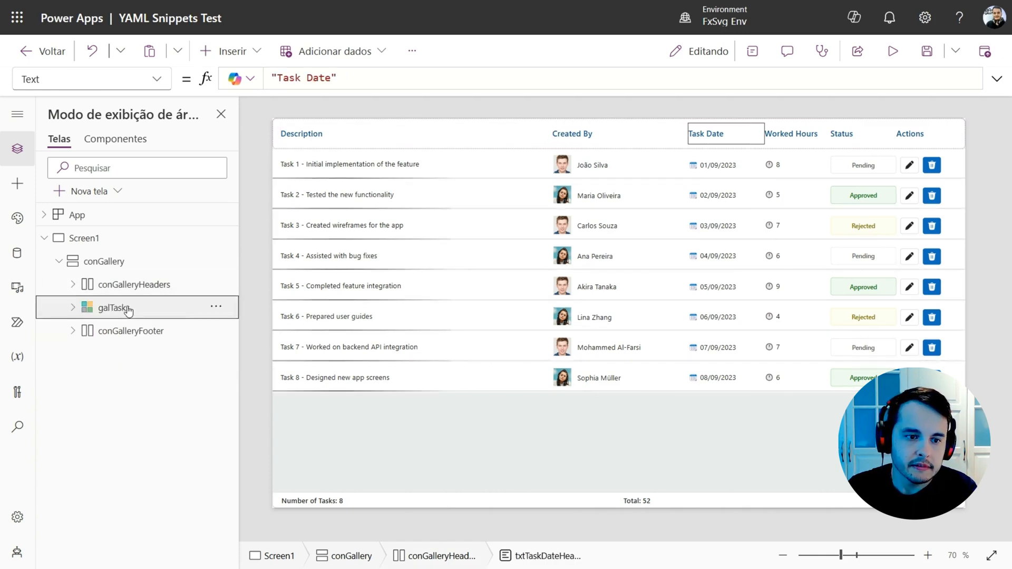
# Step: Inspect the task rows gallery, its status badge and the edit/delete actions group
pyautogui.click(113, 308)
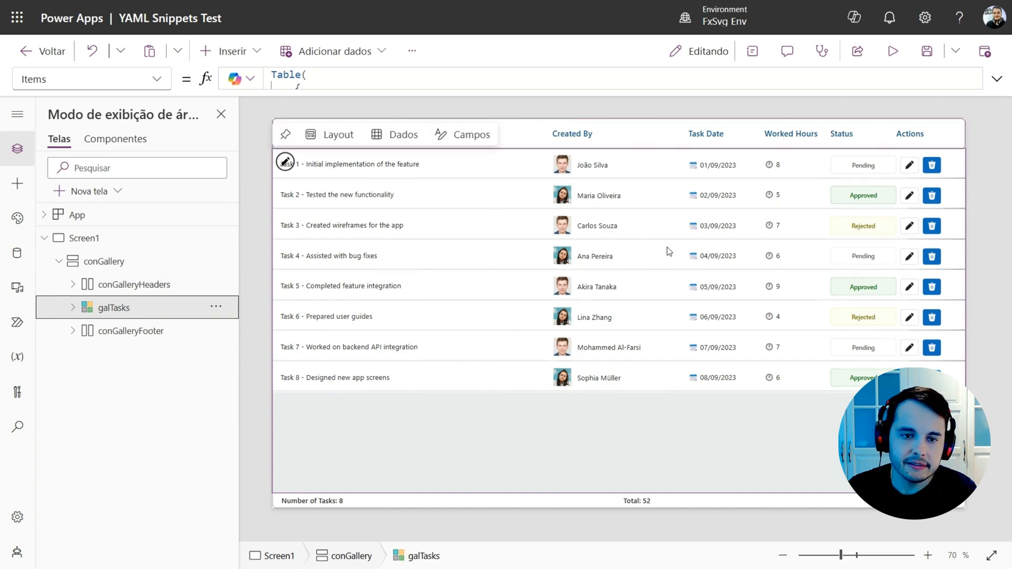
pyautogui.click(73, 307)
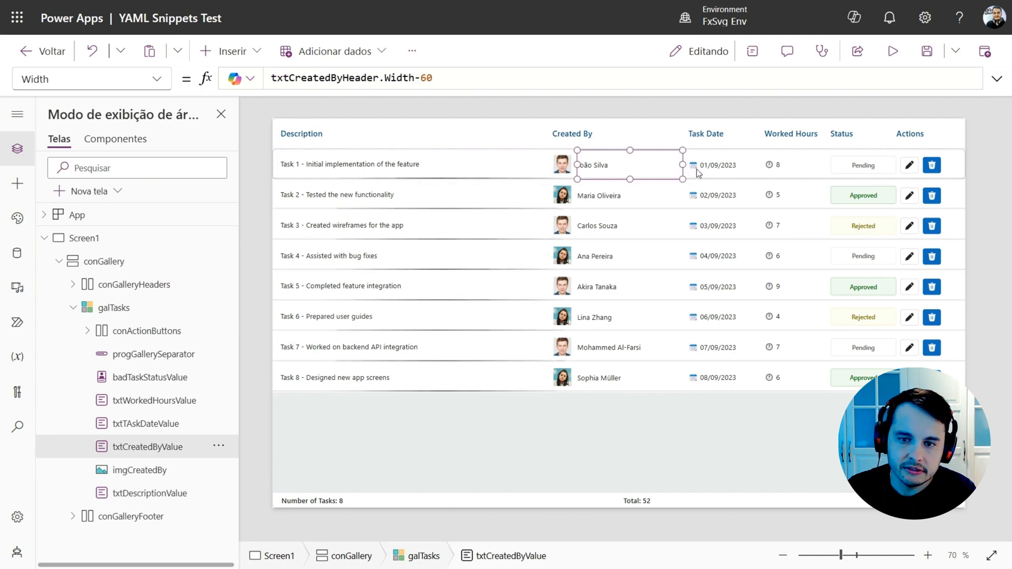
pyautogui.click(715, 164)
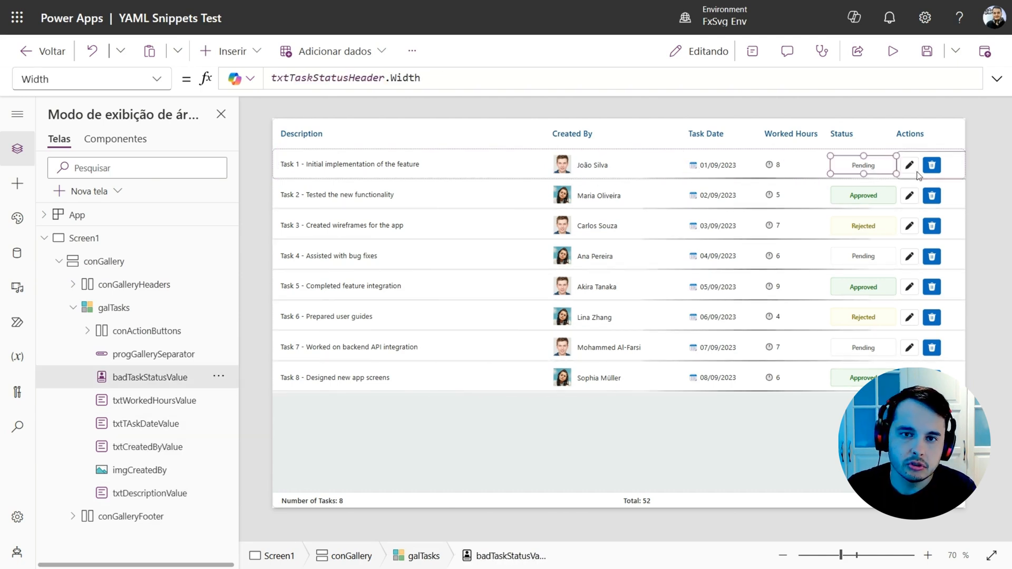
pyautogui.click(932, 165)
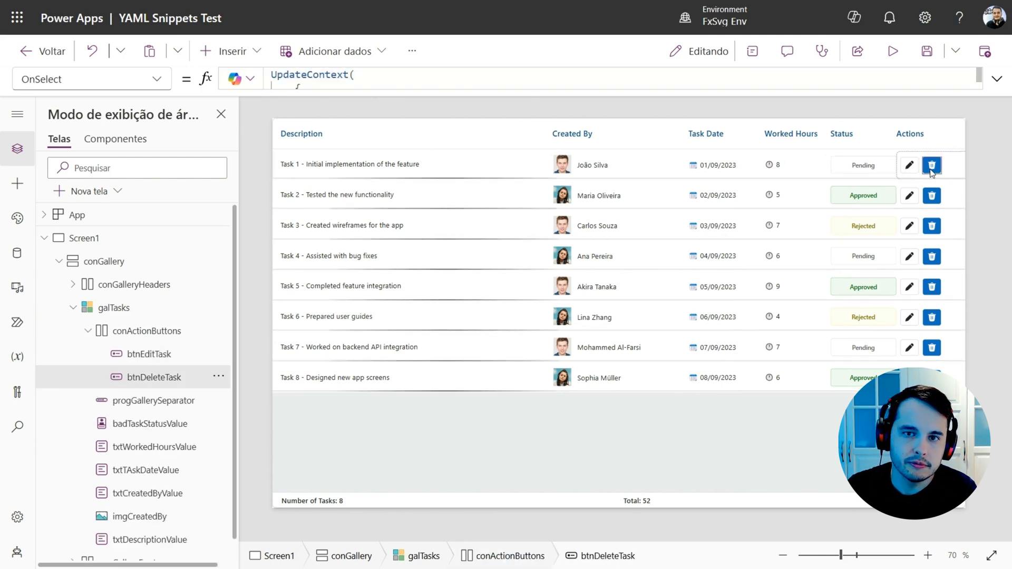
pyautogui.click(146, 331)
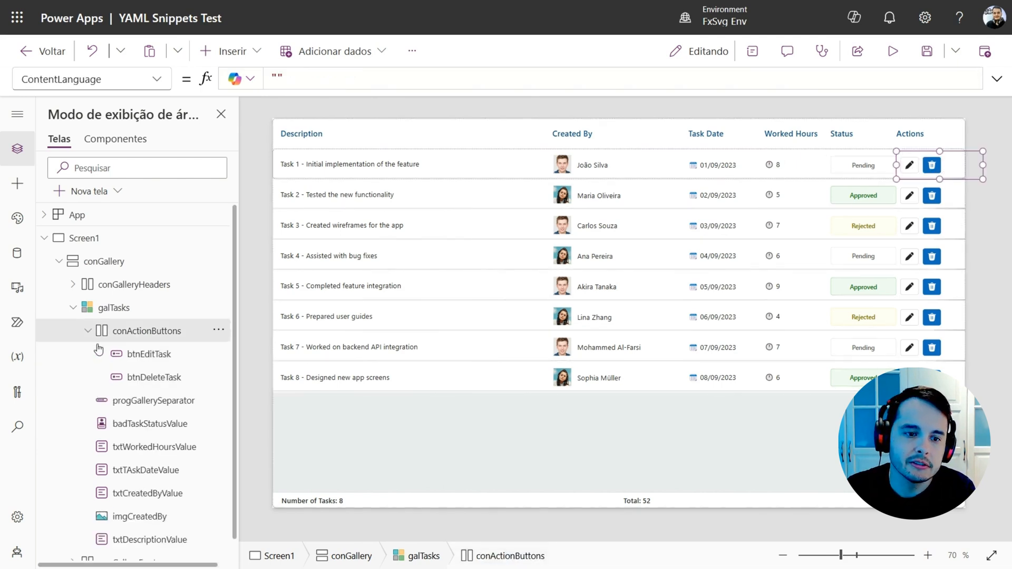
pyautogui.click(87, 331)
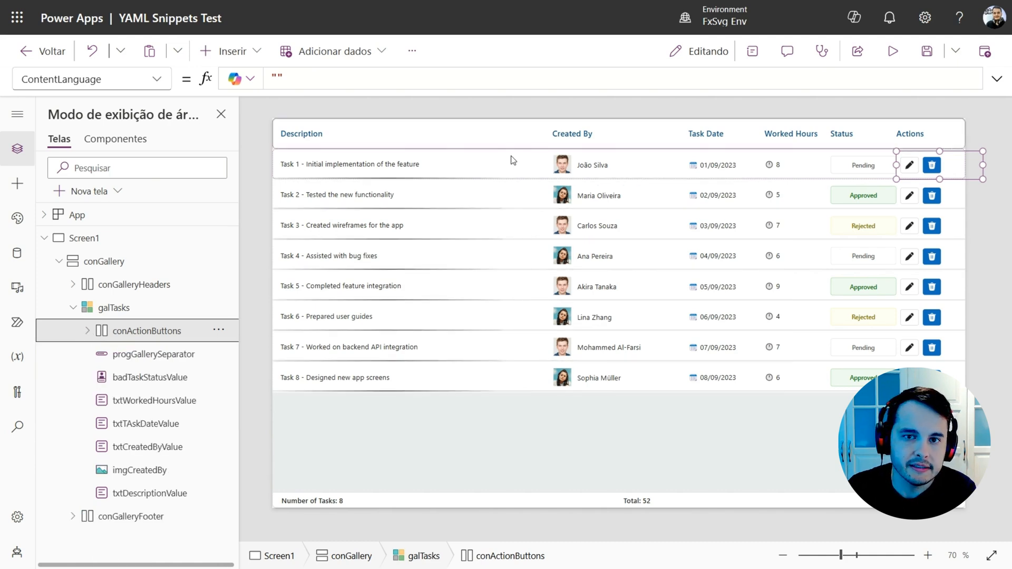
pyautogui.moveTo(124, 331)
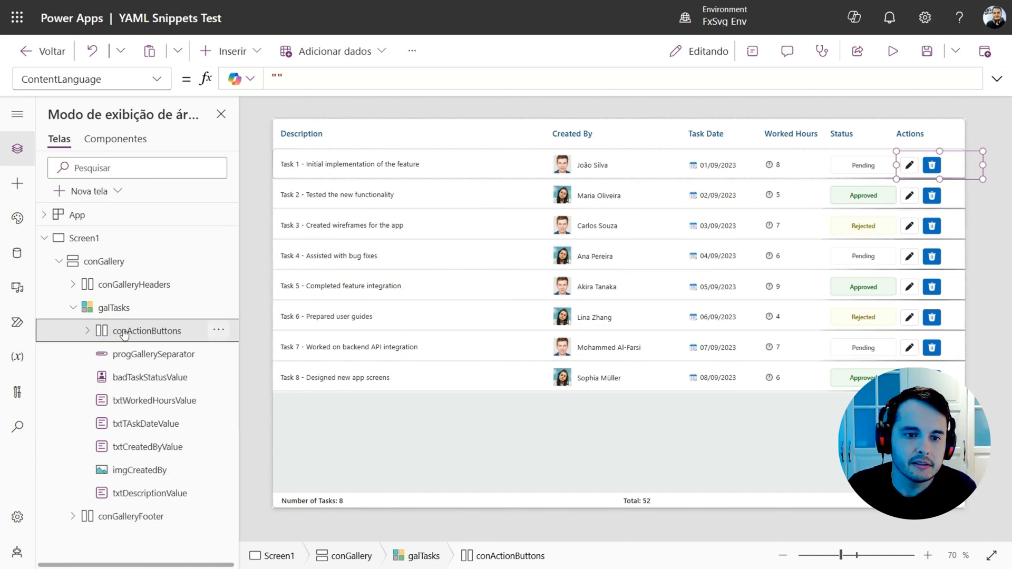
# Step: Inspect the gallery footer group and its number-of-tasks label
pyautogui.click(112, 307)
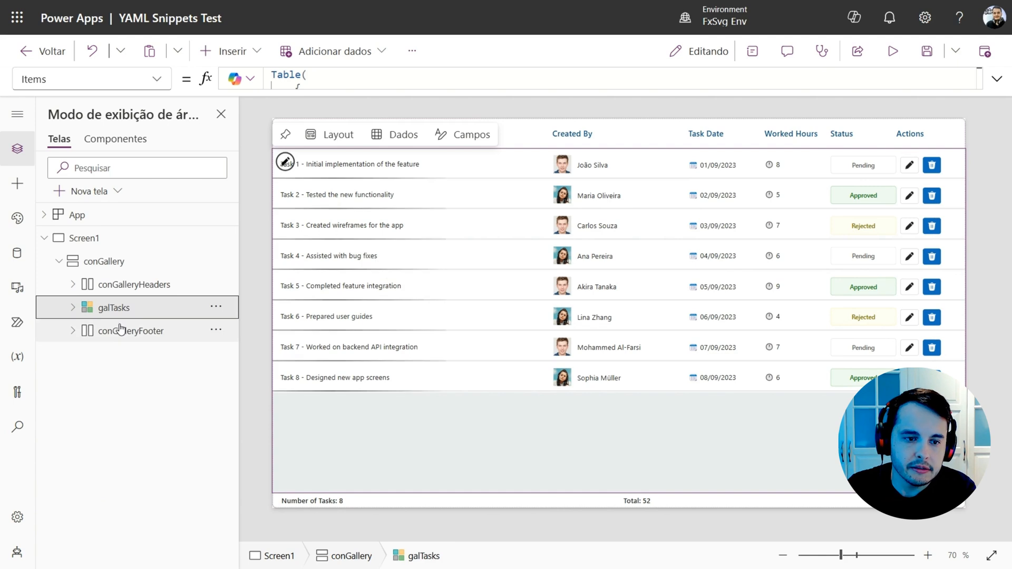
pyautogui.click(129, 331)
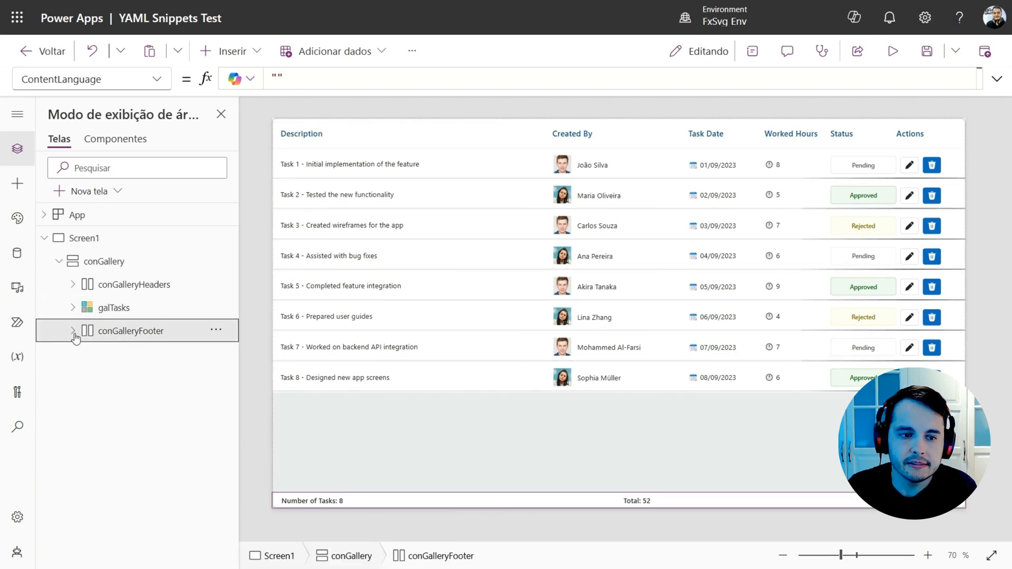
pyautogui.click(73, 331)
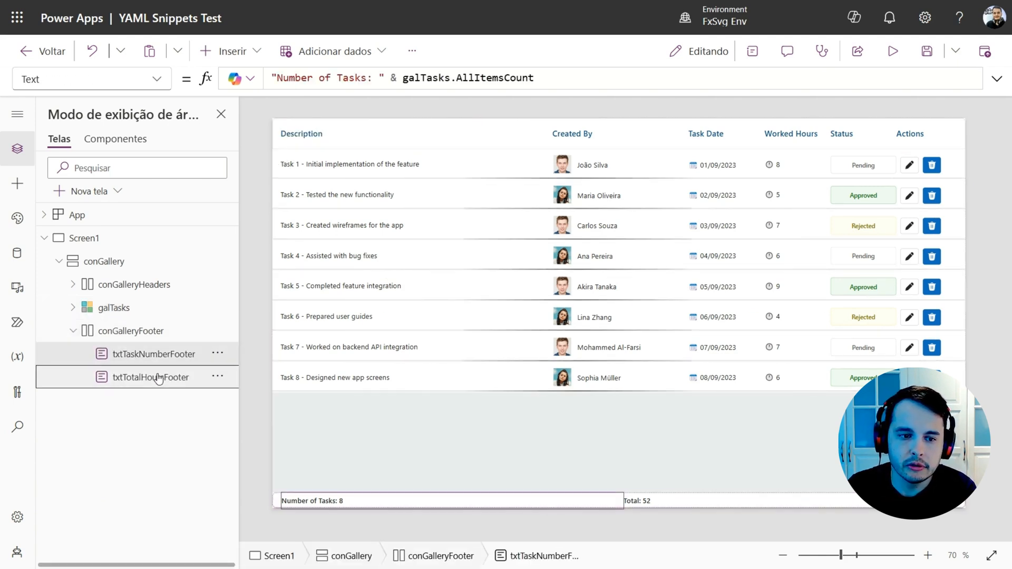
pyautogui.click(153, 354)
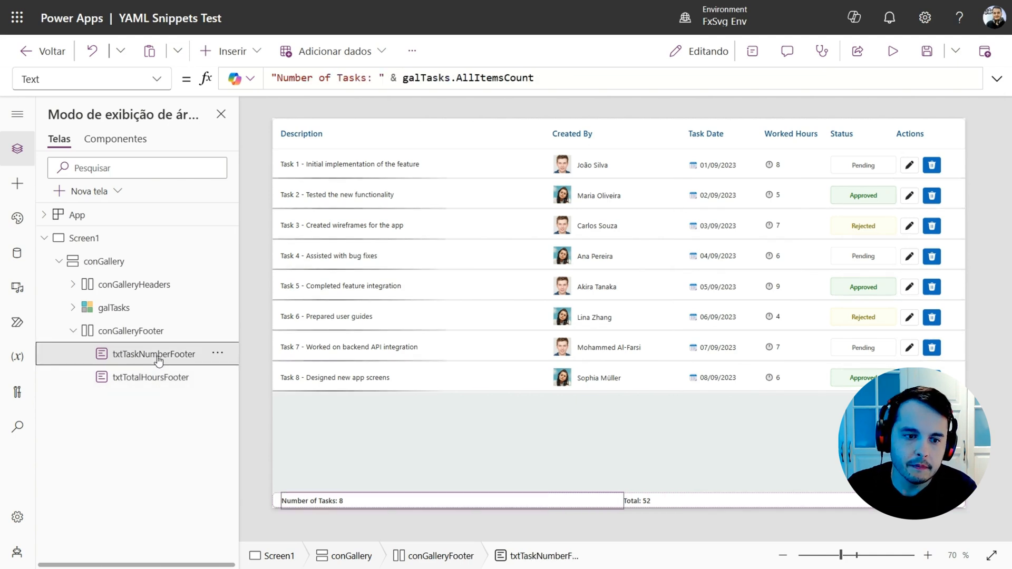
pyautogui.moveTo(653, 499)
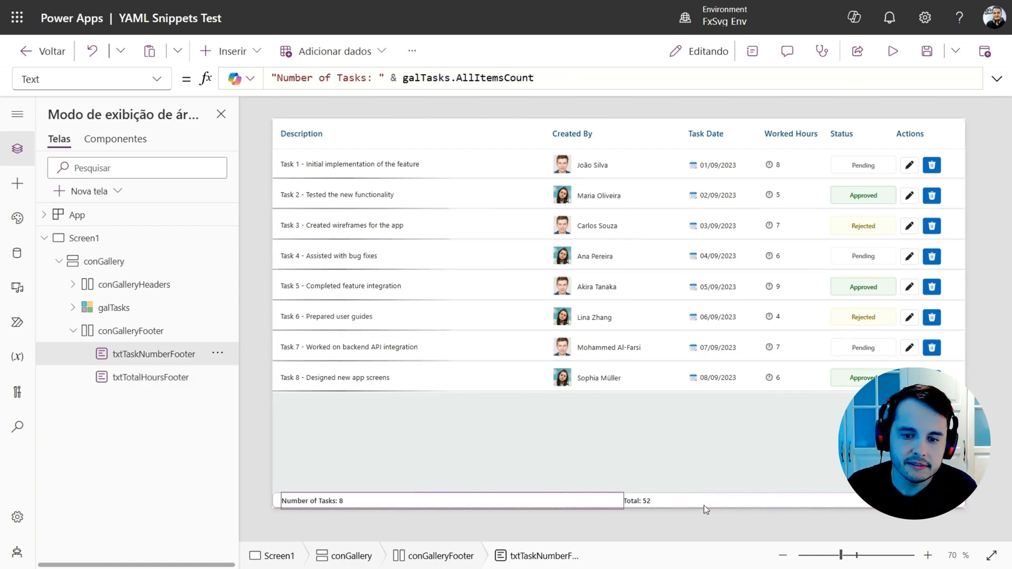
pyautogui.click(83, 238)
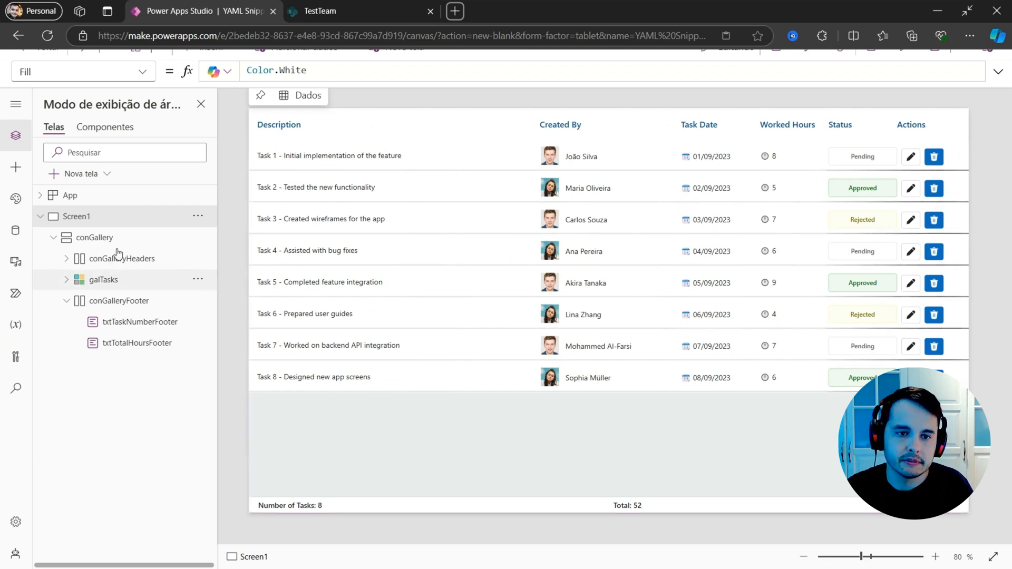
# Step: Delete the conGallery container via its Excluir context-menu action
pyautogui.click(95, 238)
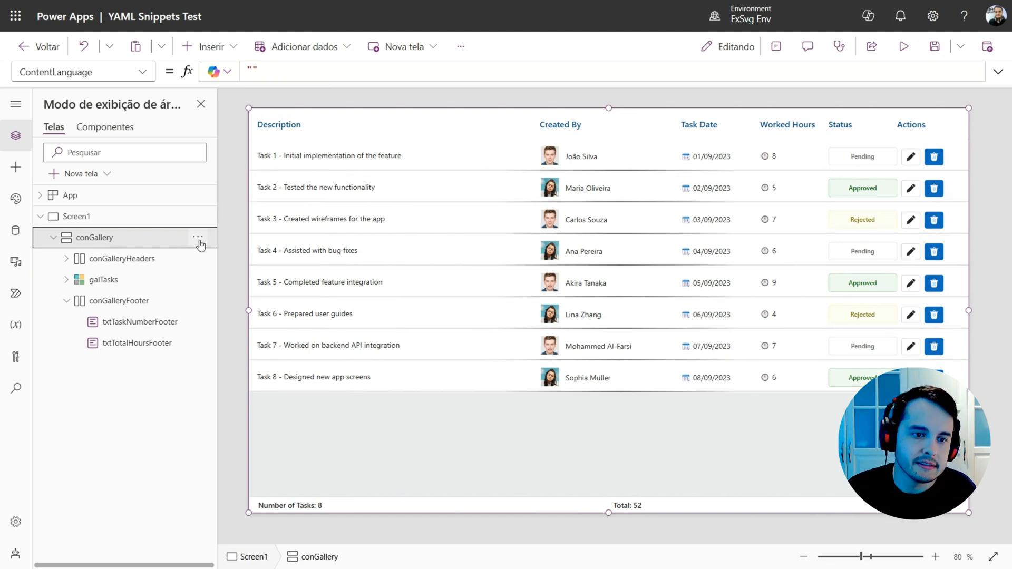
pyautogui.click(199, 237)
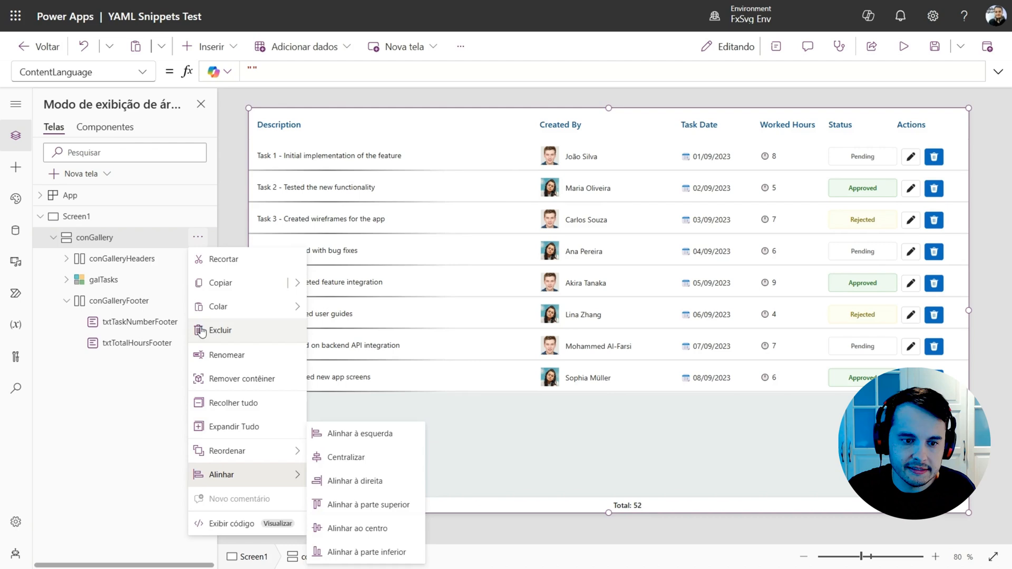
pyautogui.click(220, 330)
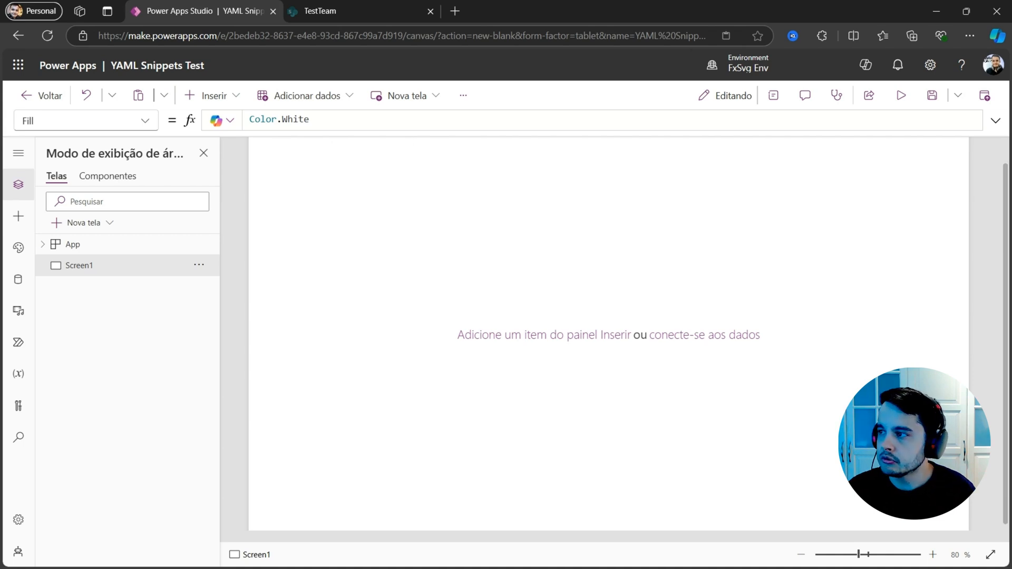
# Step: Open powerappstools.fly.dev in a new tab and go to YAML Snippets
pyautogui.click(454, 12)
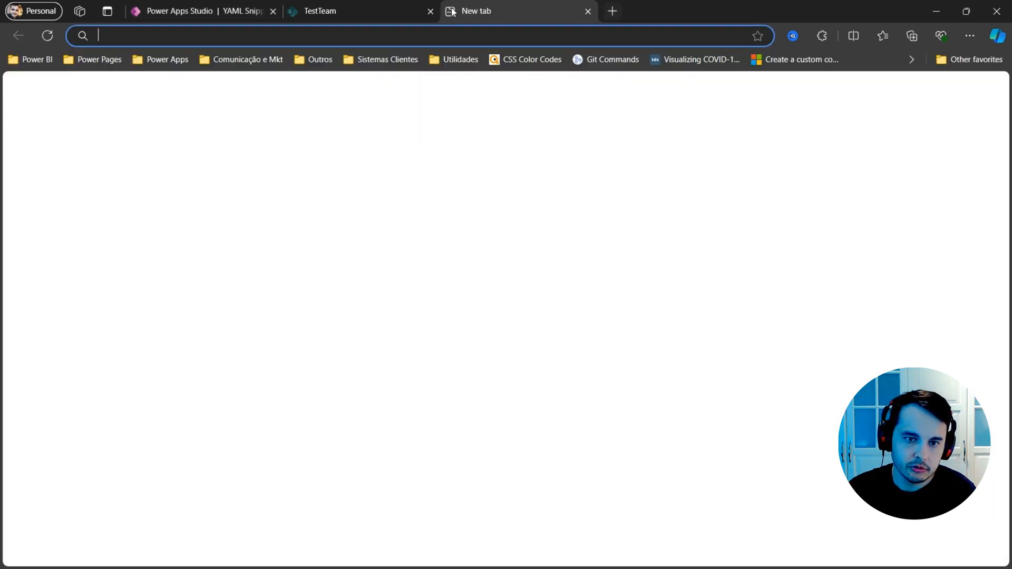
pyautogui.write('https://powerappstools.fly.dev')
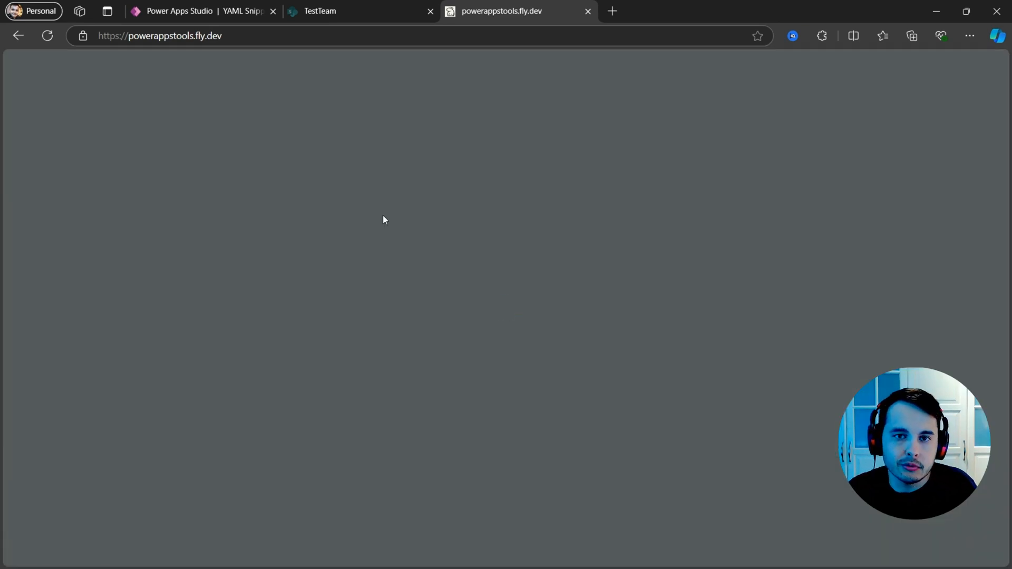
pyautogui.moveTo(419, 170)
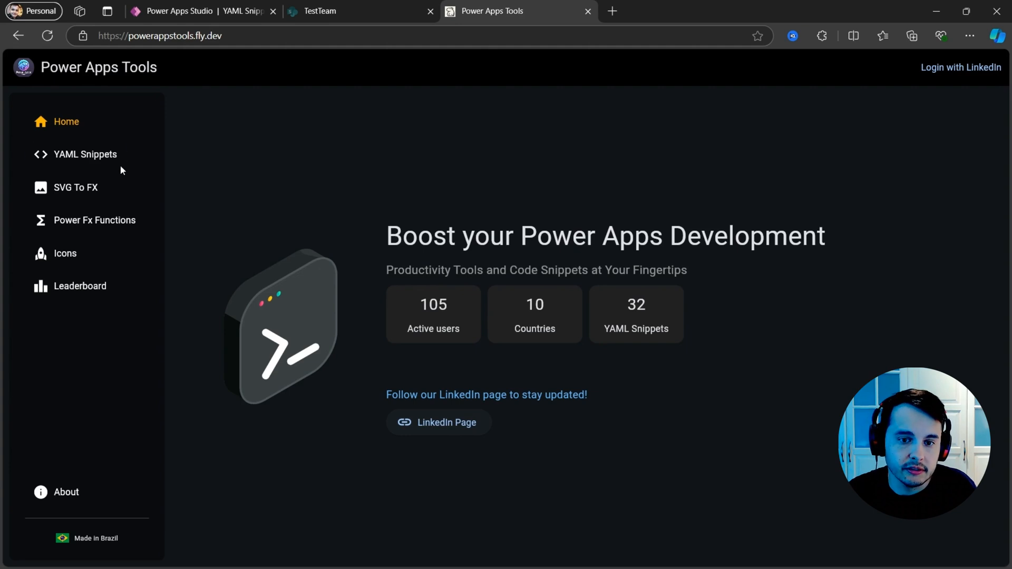
pyautogui.moveTo(82, 154)
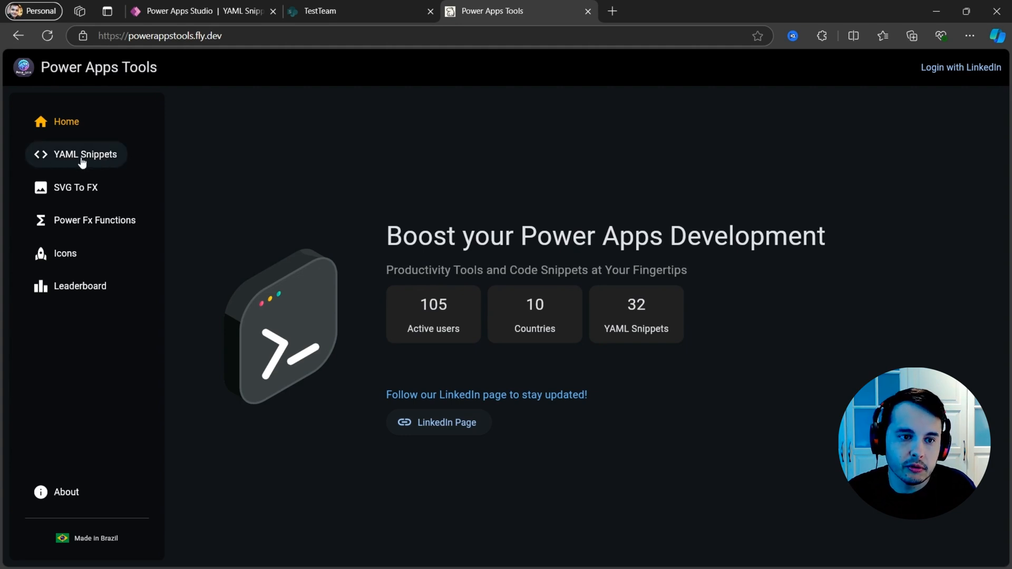
pyautogui.click(84, 155)
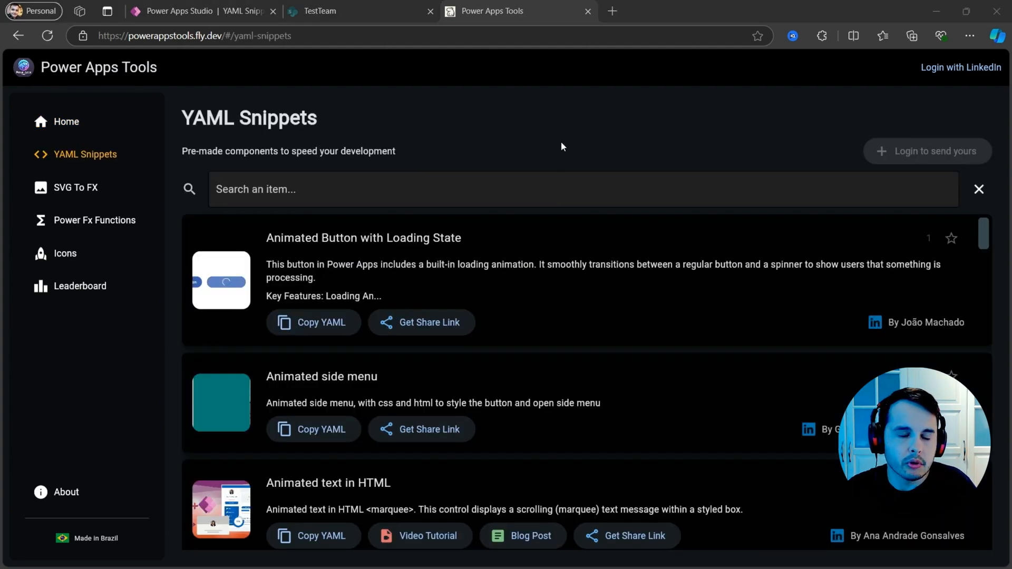
# Step: Search 'responsive' and copy the Responsive gallery with headers and totals YAML
pyautogui.click(425, 189)
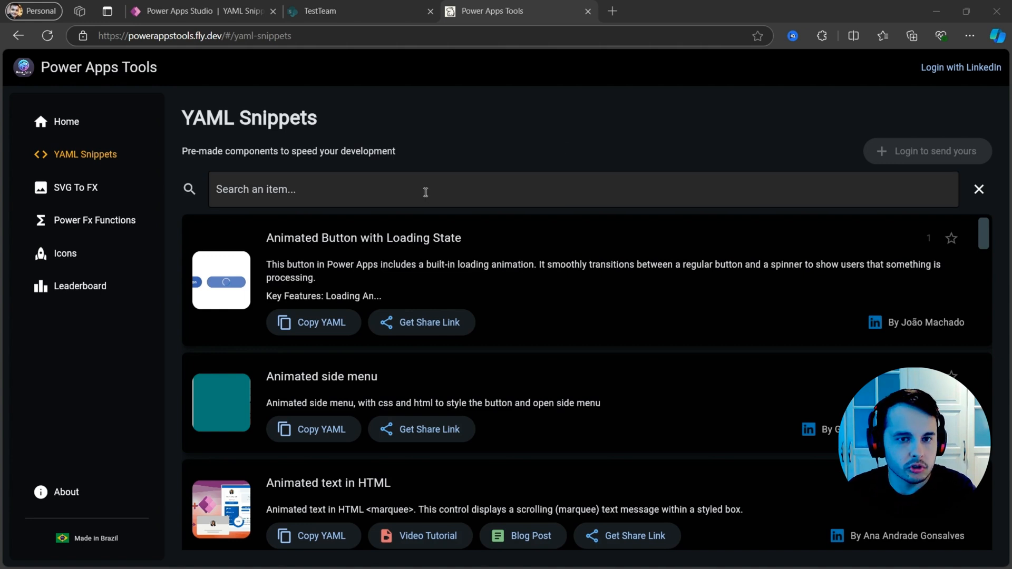
pyautogui.click(426, 189)
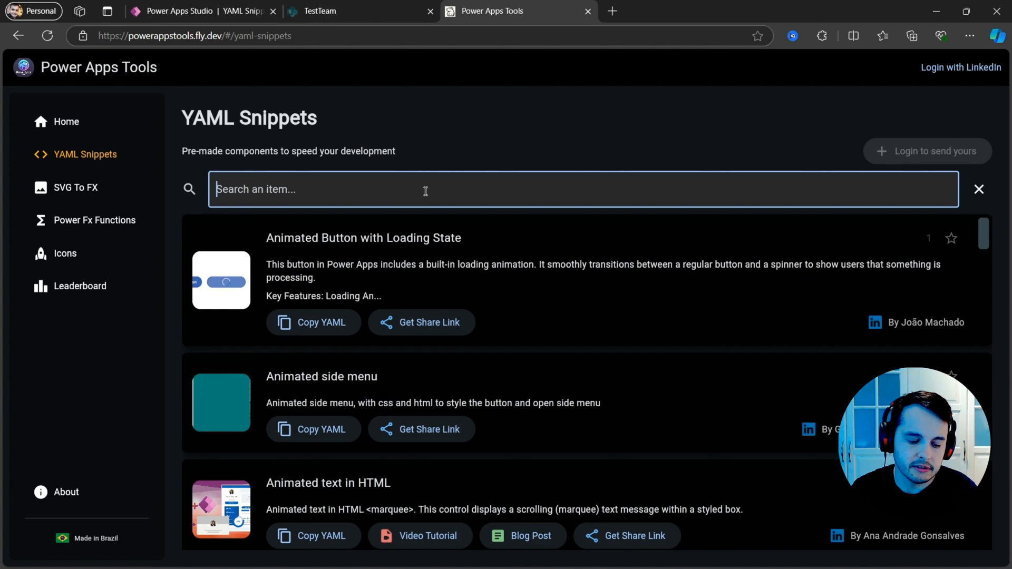
pyautogui.write('respon')
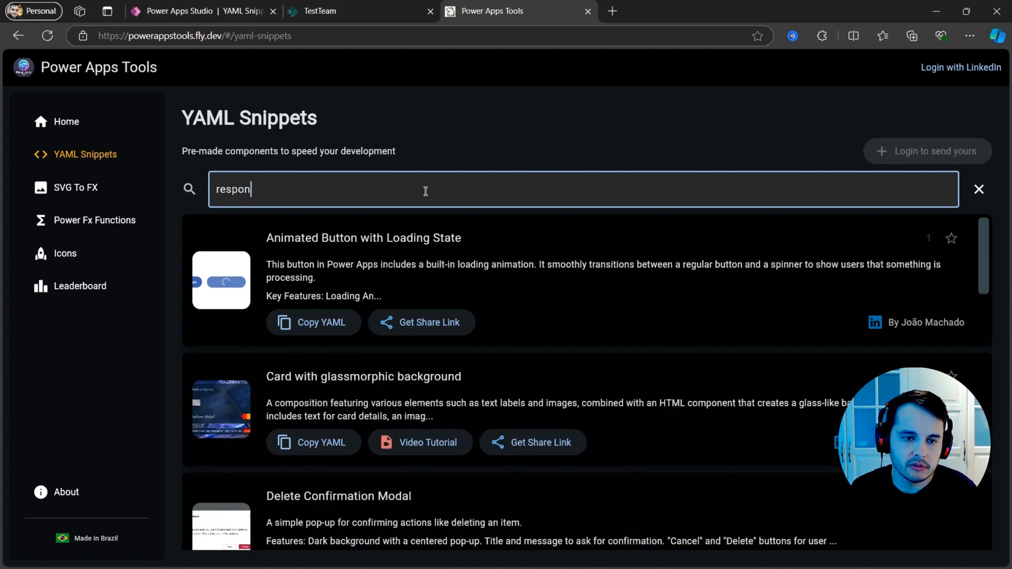
pyautogui.write('sive')
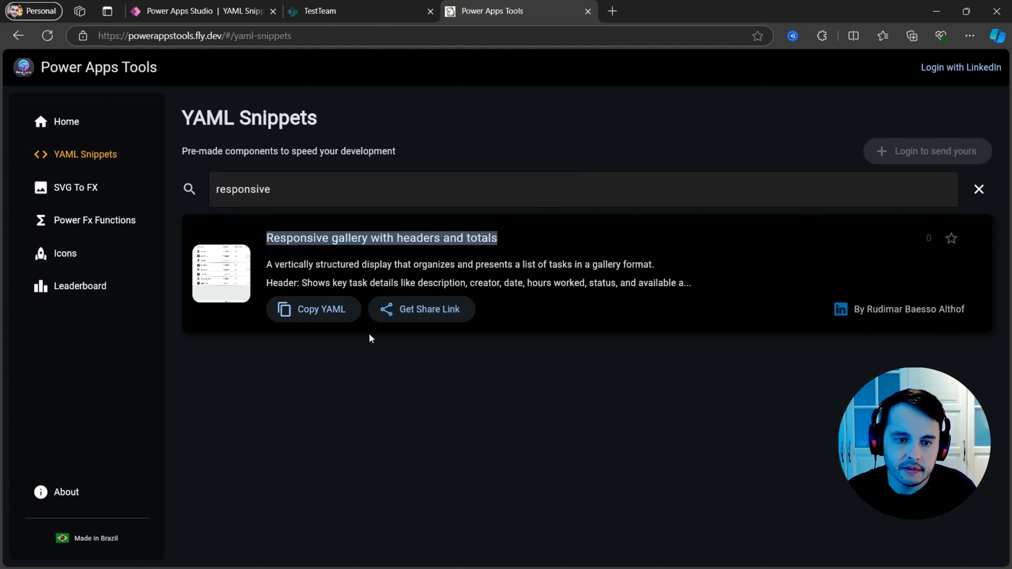
pyautogui.click(321, 309)
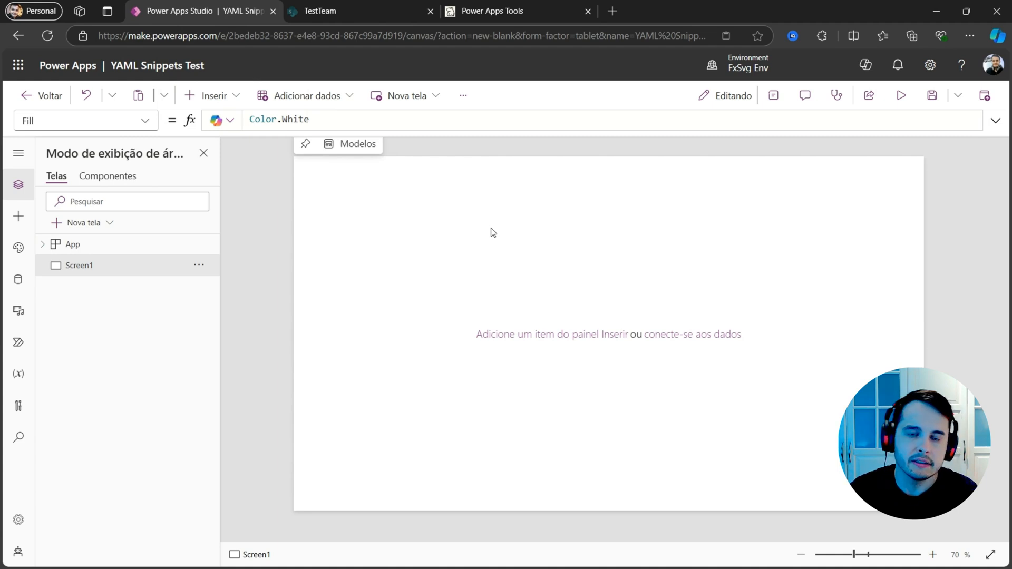
pyautogui.moveTo(408, 215)
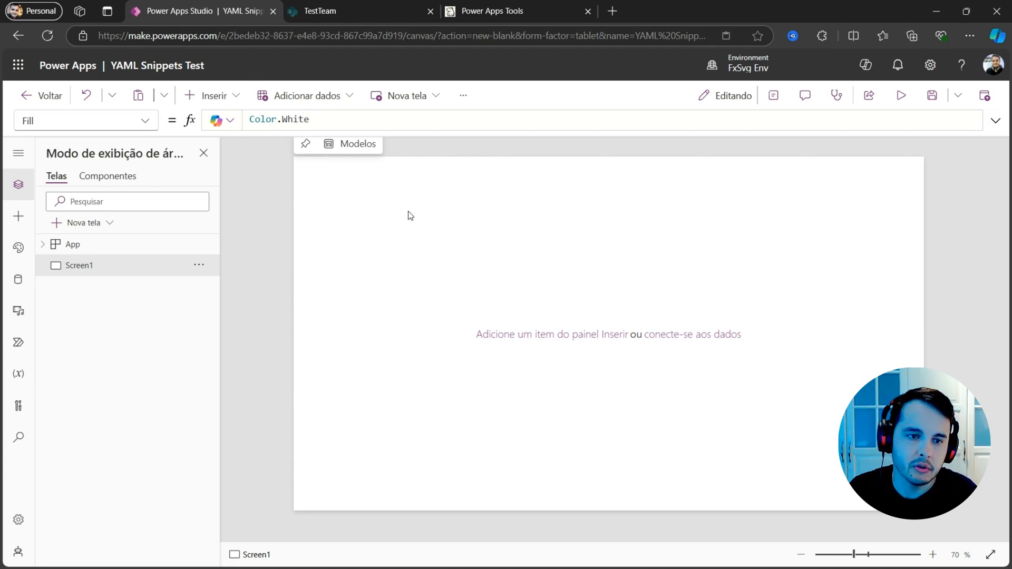
# Step: Paste the copied YAML code onto Screen1, zoom the canvas in and close Properties
pyautogui.click(491, 11)
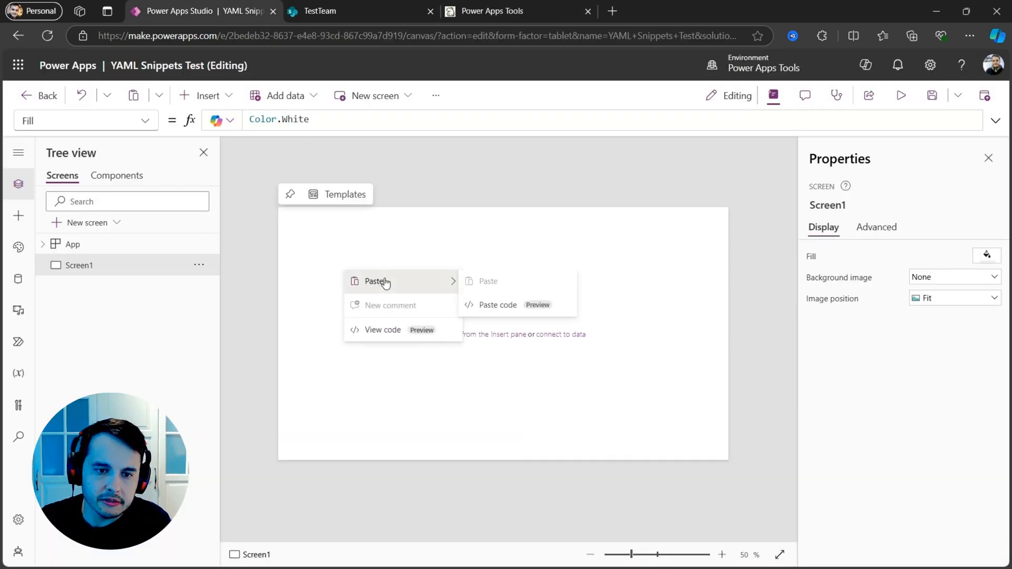
pyautogui.moveTo(523, 305)
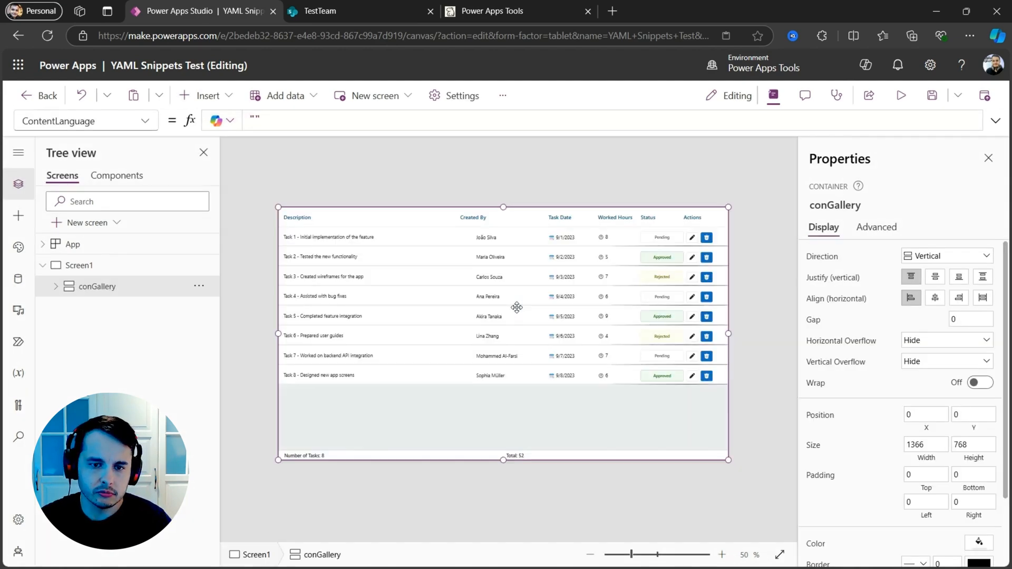
pyautogui.click(723, 555)
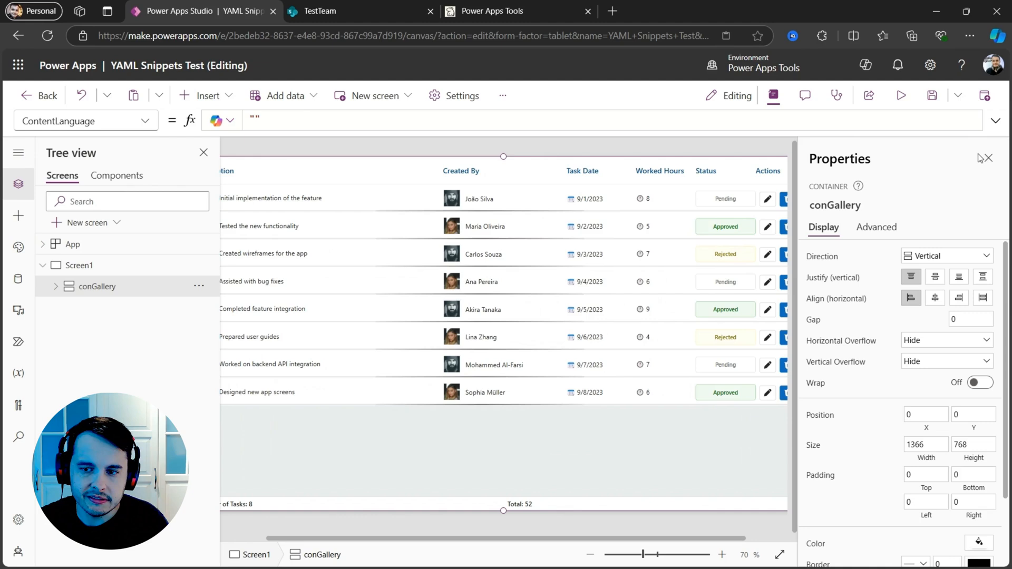
pyautogui.click(986, 158)
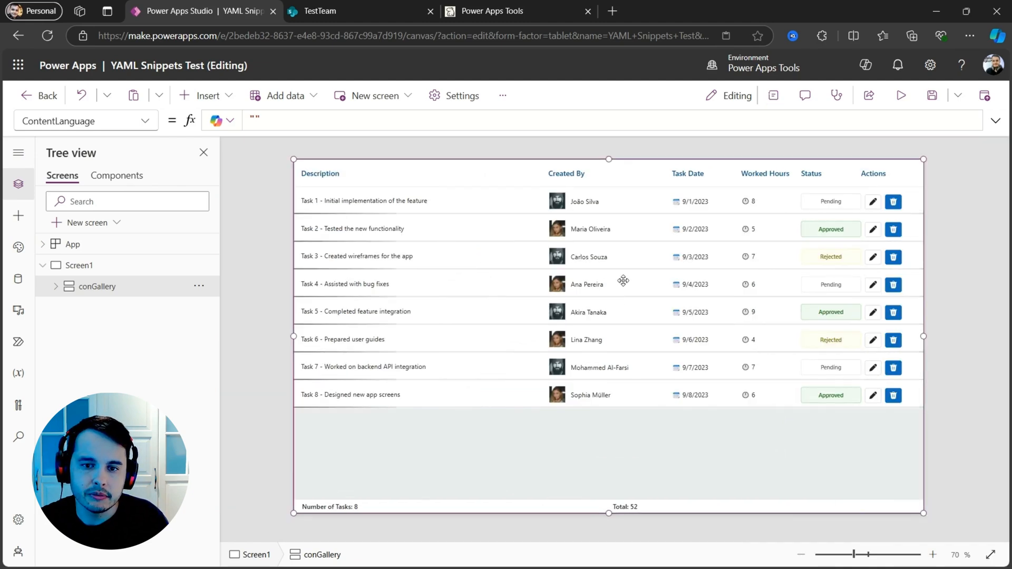
pyautogui.moveTo(901, 95)
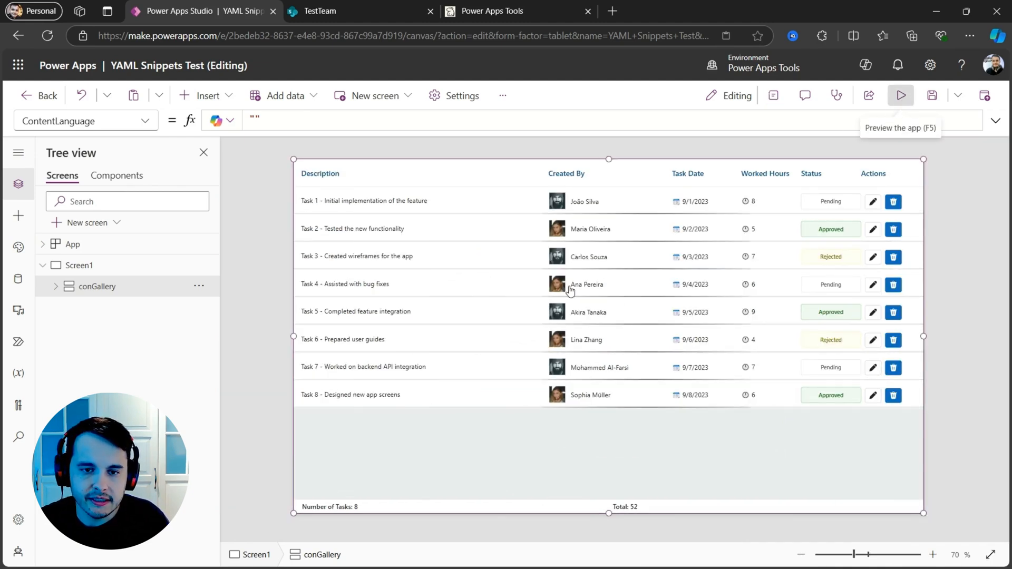
# Step: Read galTasks' hard-coded sample Table in the expanded Items formula, then open the Data pane
pyautogui.click(900, 95)
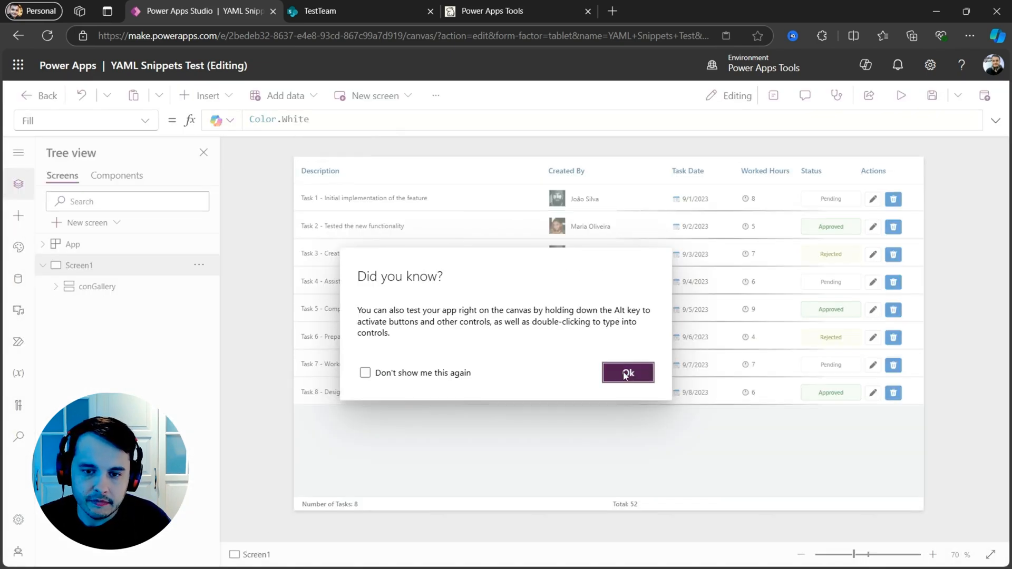
pyautogui.click(628, 372)
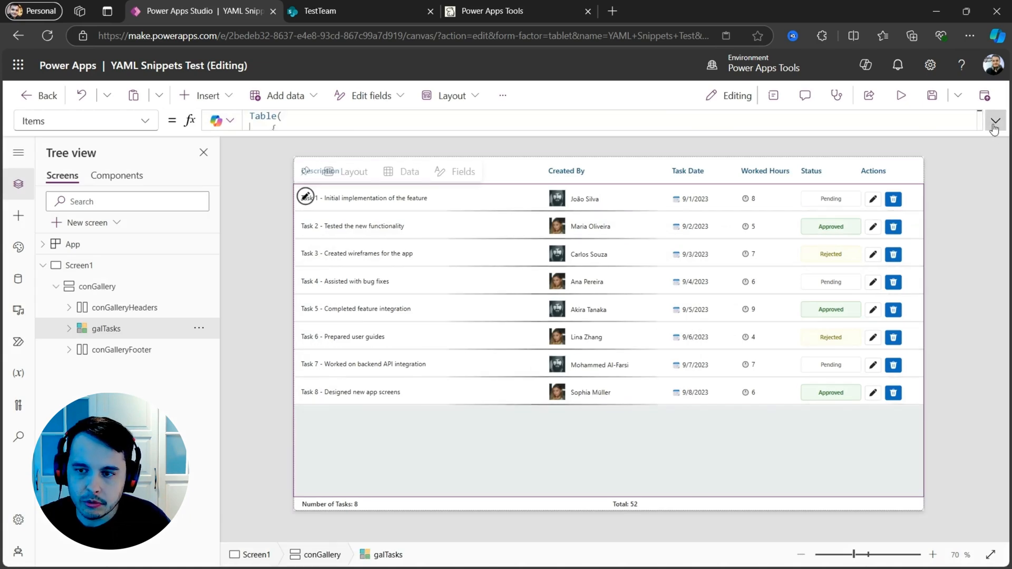
pyautogui.click(995, 120)
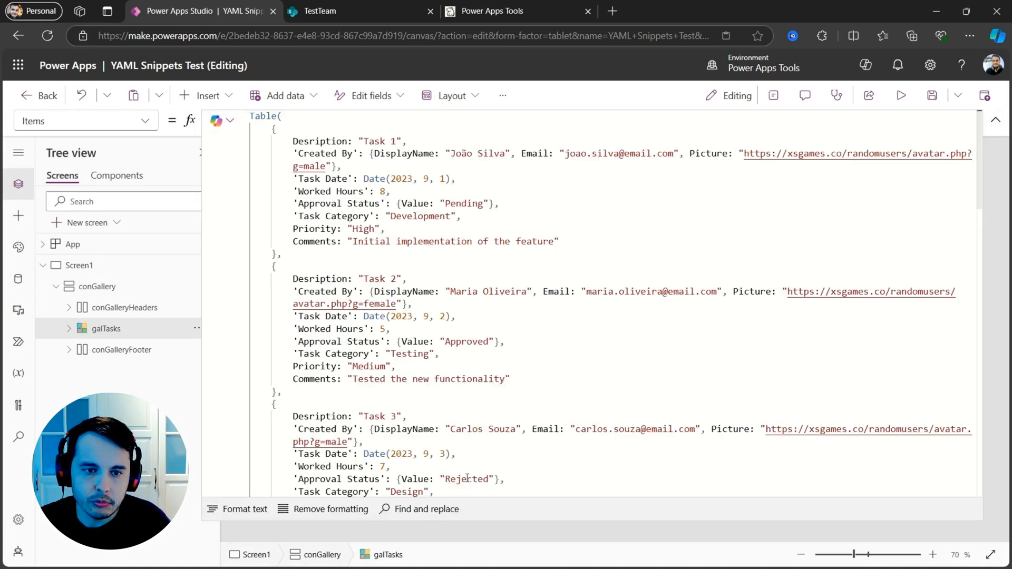
pyautogui.scroll(-3)
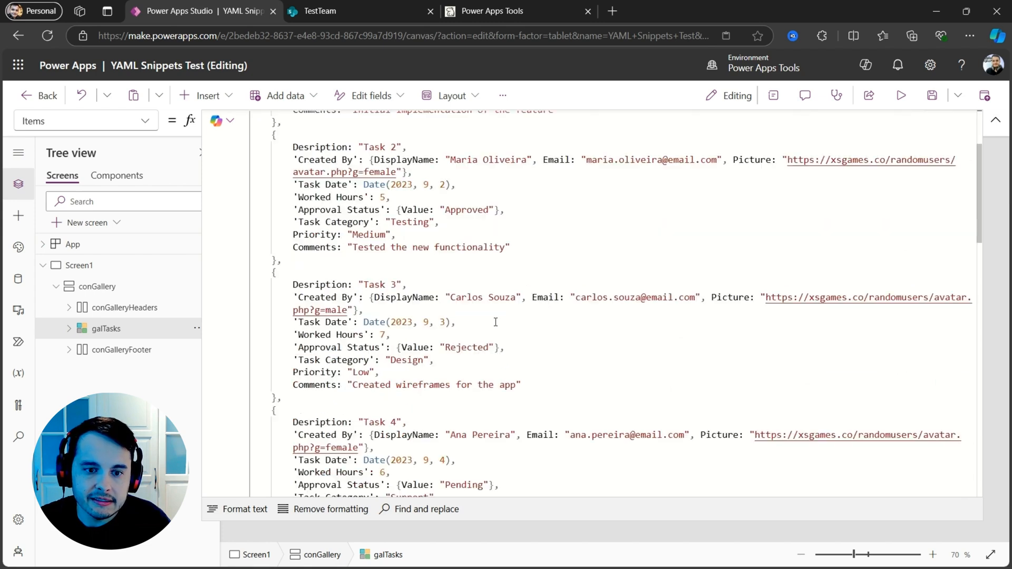
pyautogui.scroll(-3)
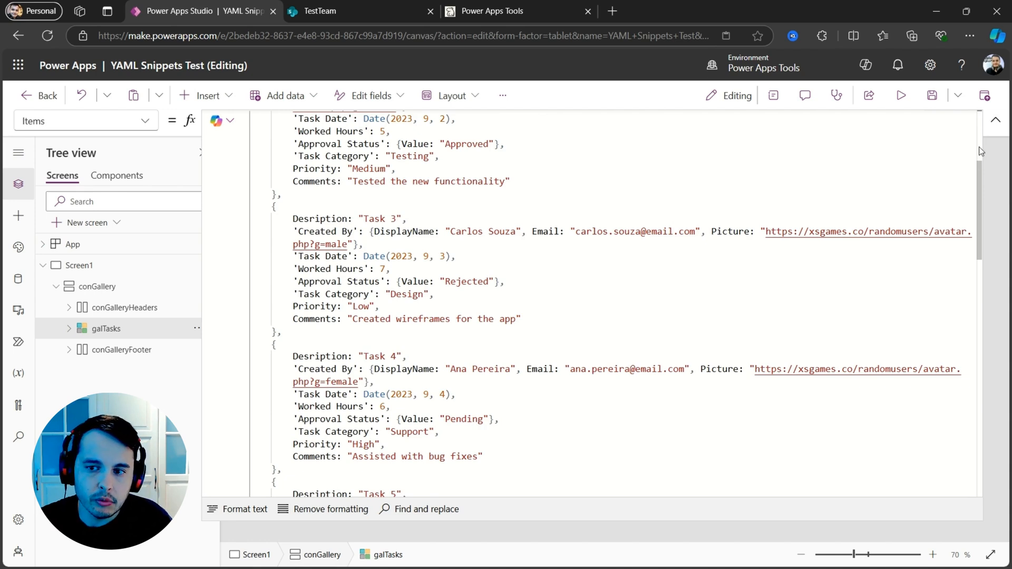
pyautogui.scroll(3)
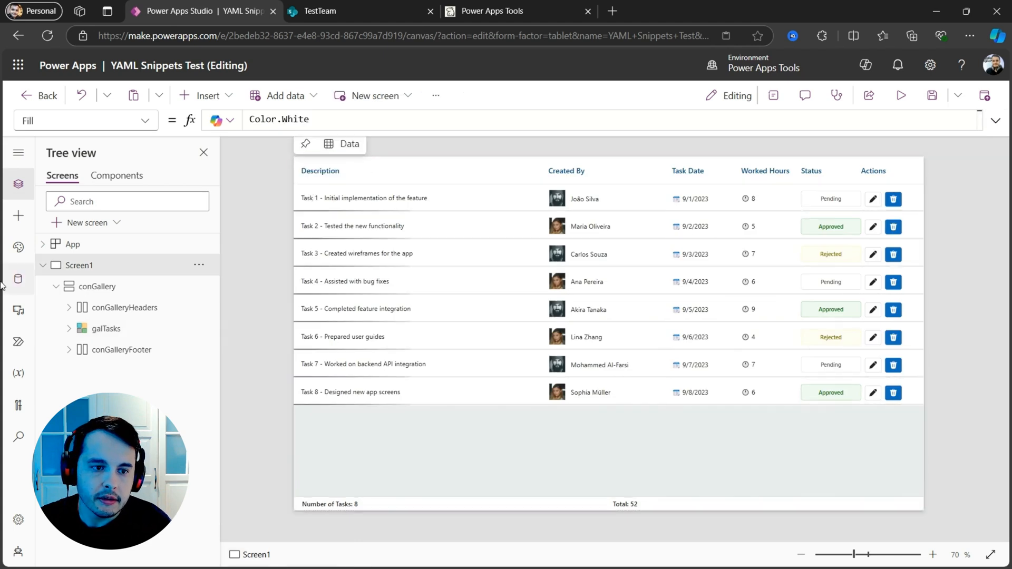
pyautogui.click(18, 279)
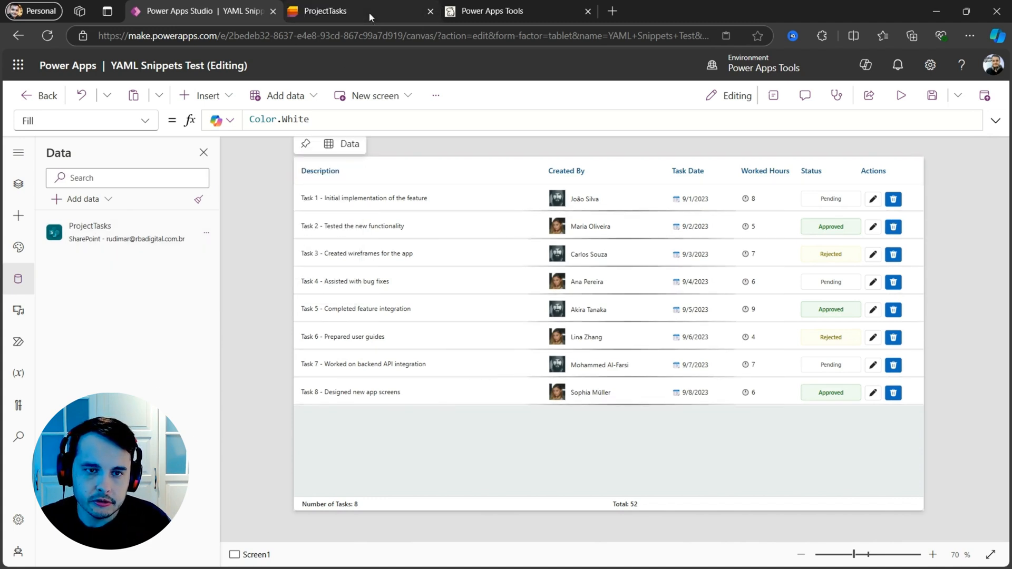
pyautogui.click(326, 11)
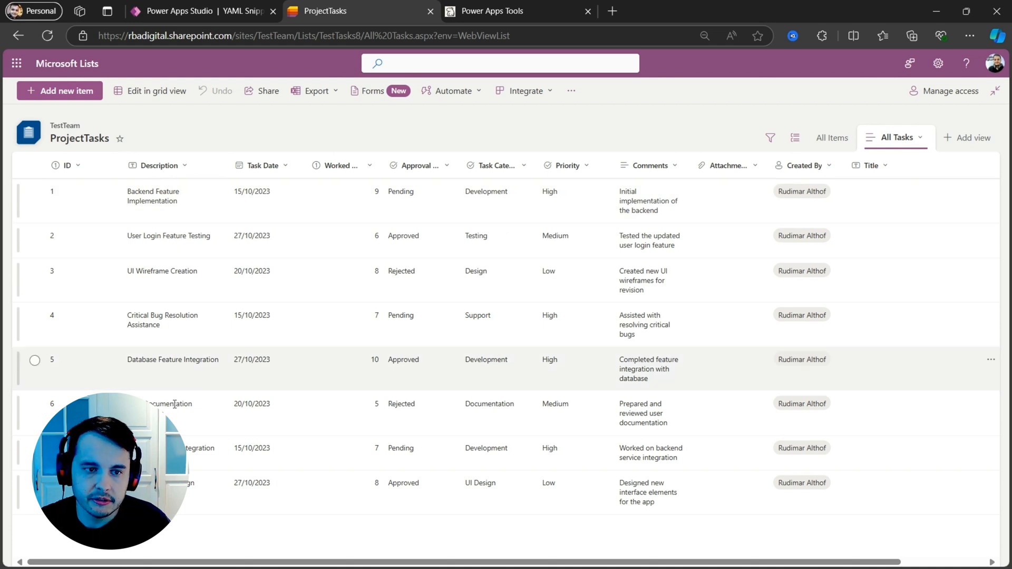
pyautogui.moveTo(452, 188)
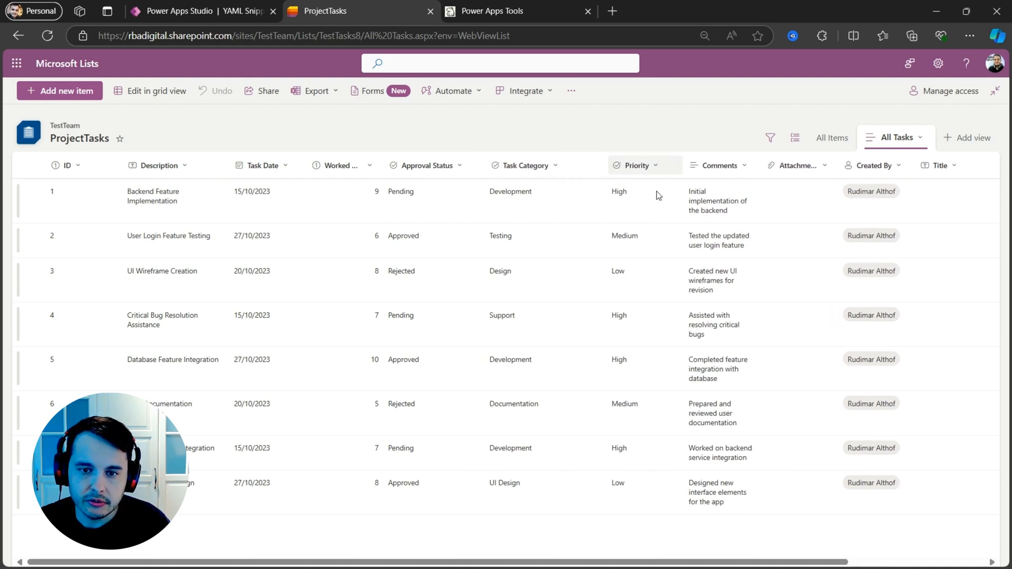
pyautogui.moveTo(408, 287)
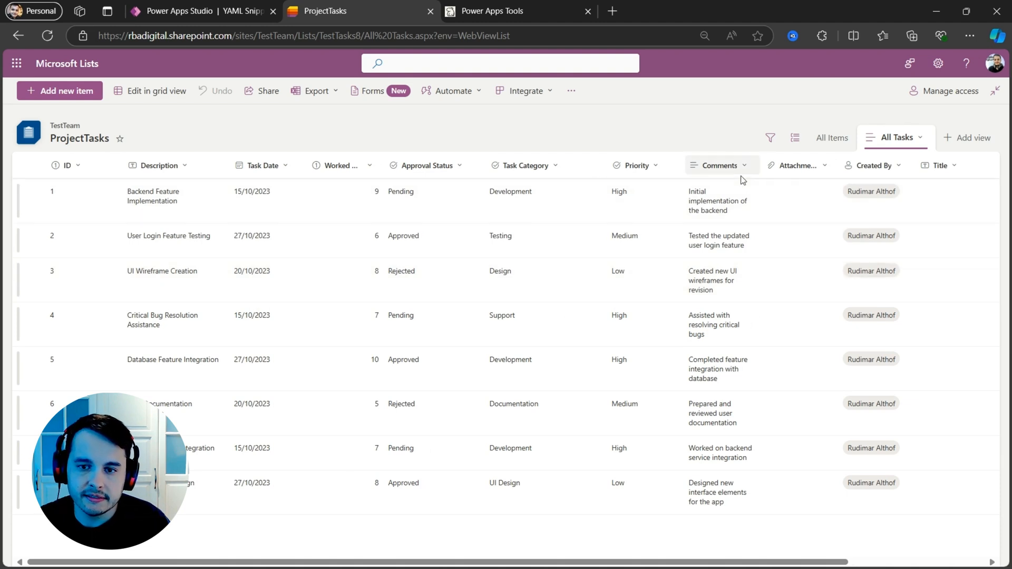
pyautogui.moveTo(481, 258)
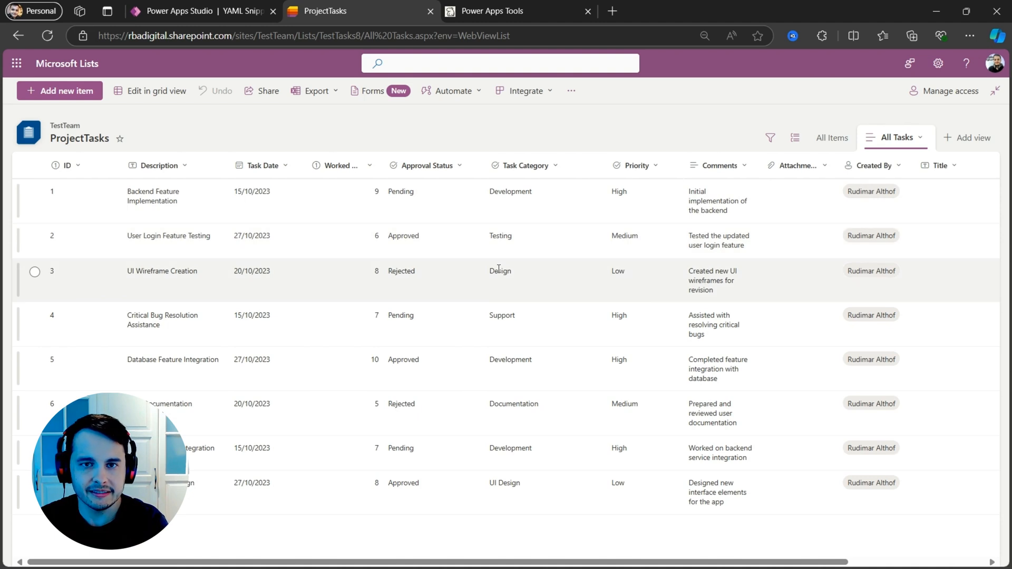
# Step: After reviewing the ProjectTasks columns and eight tasks, return to the Power Apps Studio tab
pyautogui.click(201, 11)
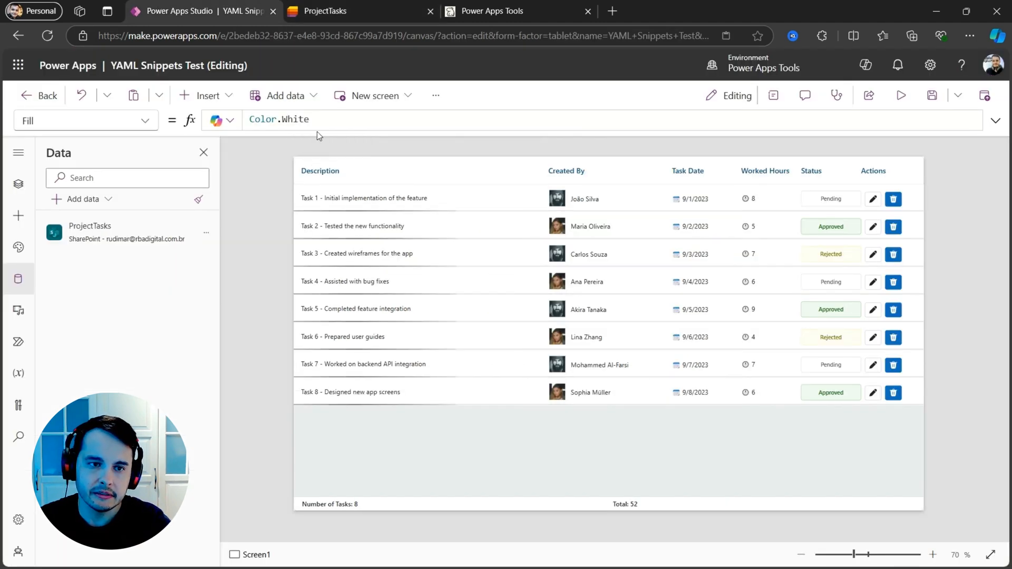
# Step: Replace galTasks' sample Items table with the ProjectTasks SharePoint list, then collapse the formula bar
pyautogui.click(575, 460)
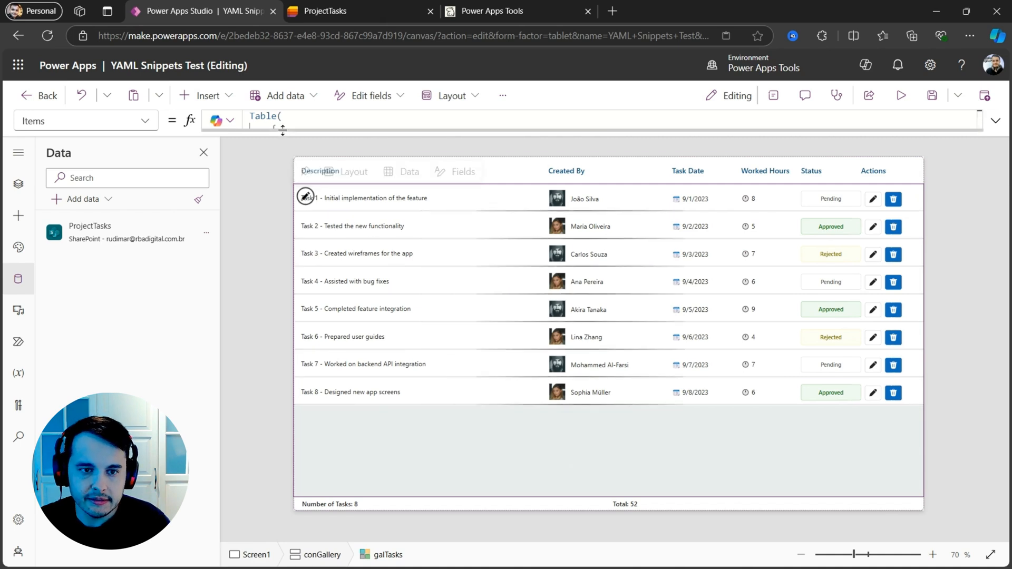
pyautogui.click(995, 121)
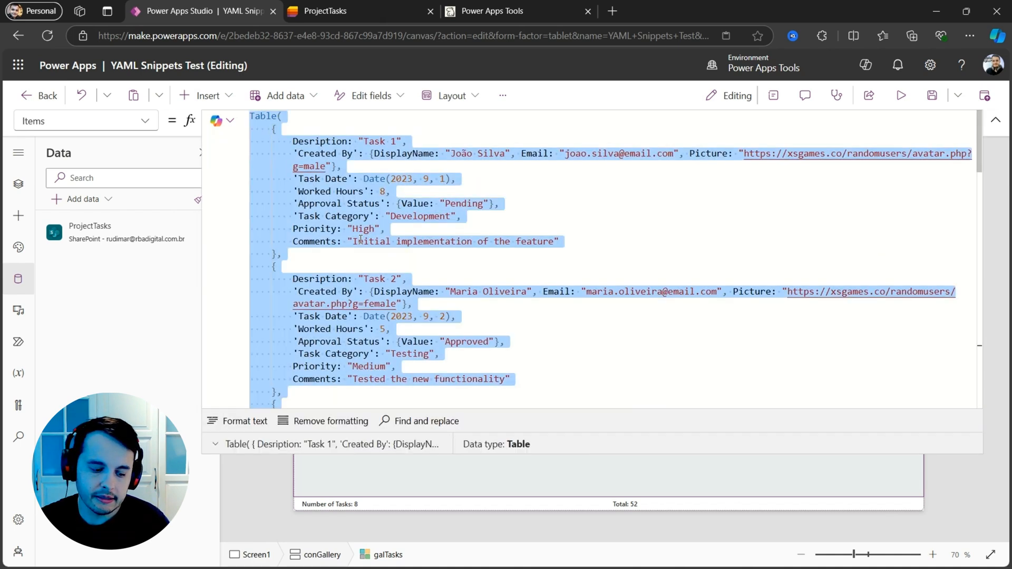
pyautogui.click(283, 95)
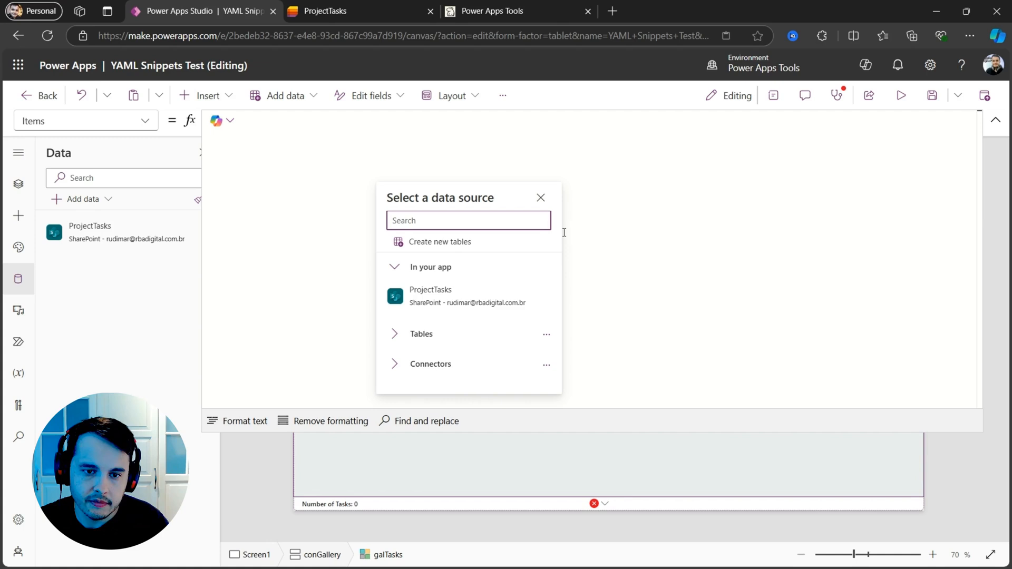
pyautogui.click(541, 198)
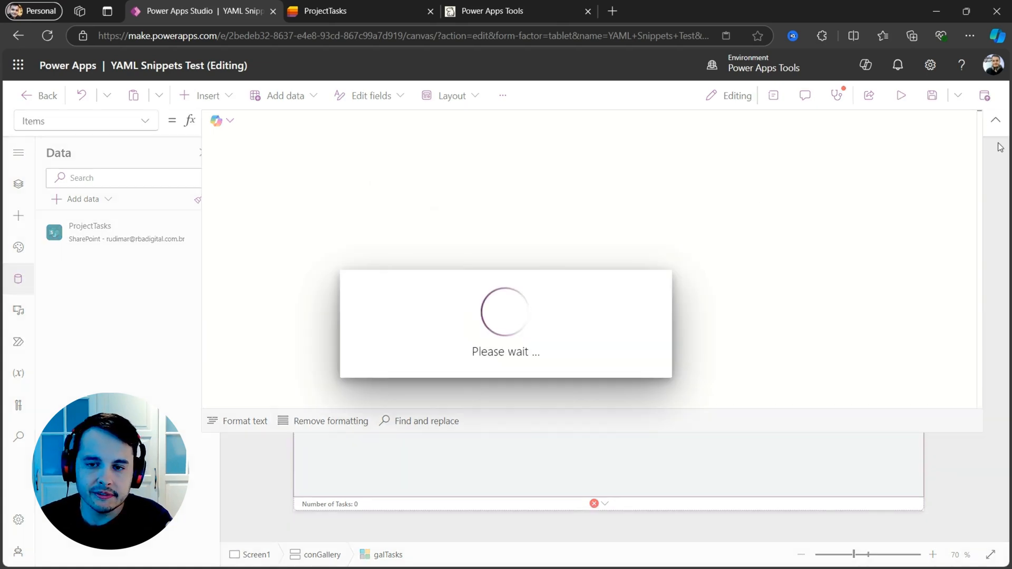
pyautogui.moveTo(1000, 127)
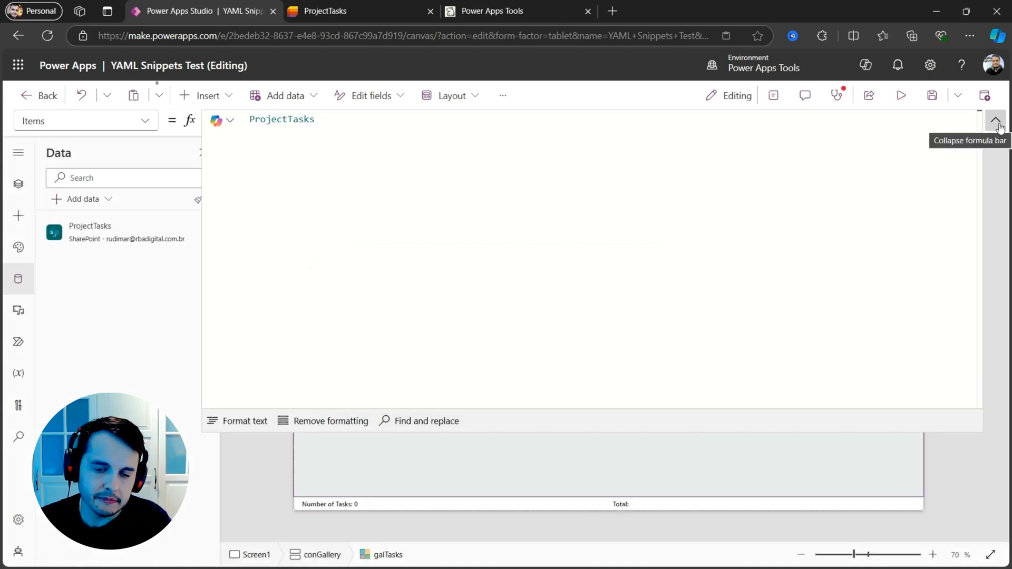
pyautogui.click(996, 121)
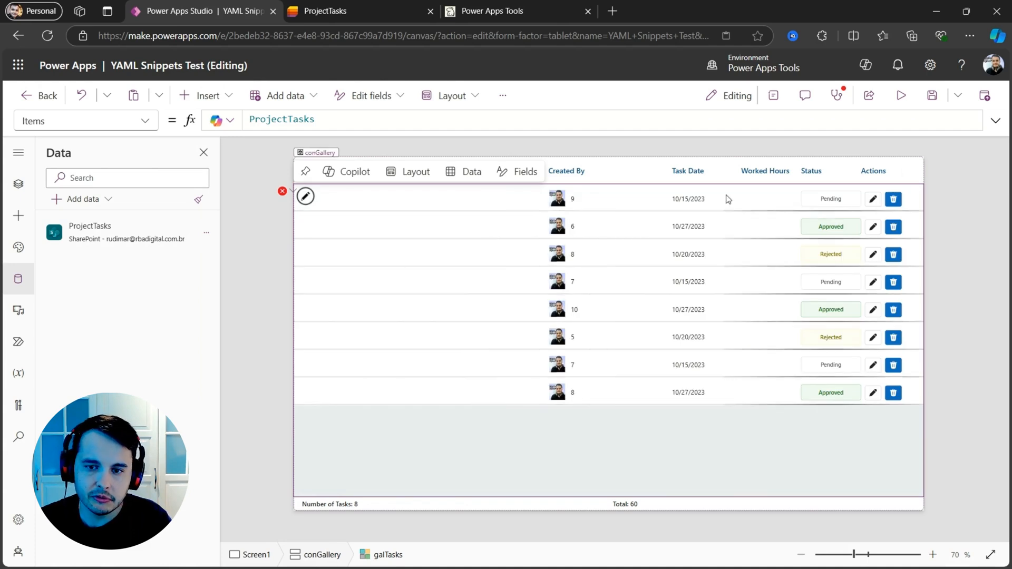
pyautogui.moveTo(715, 277)
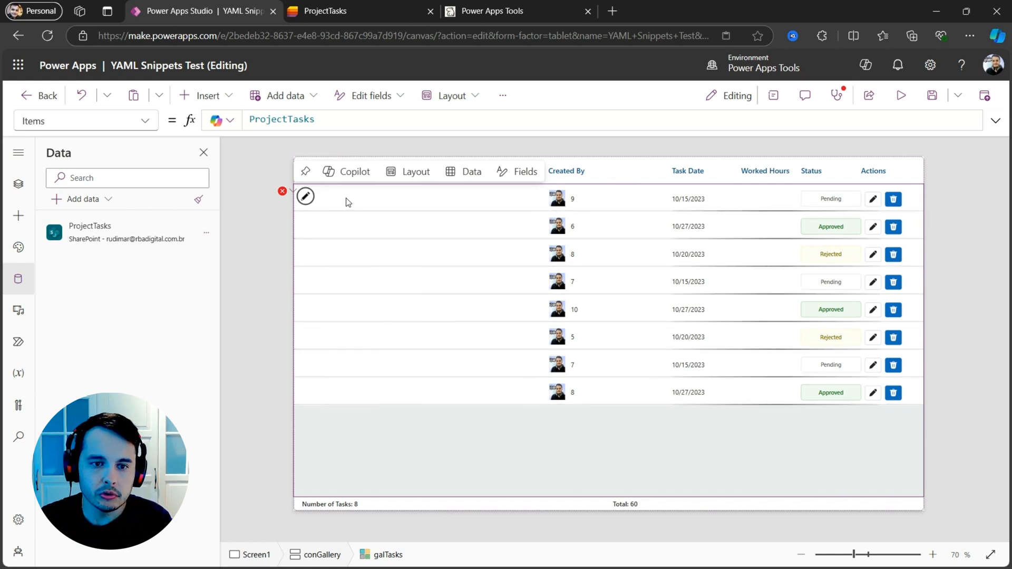
# Step: Check ProjectTasks column names and set the description label's Text field to Description
pyautogui.click(419, 198)
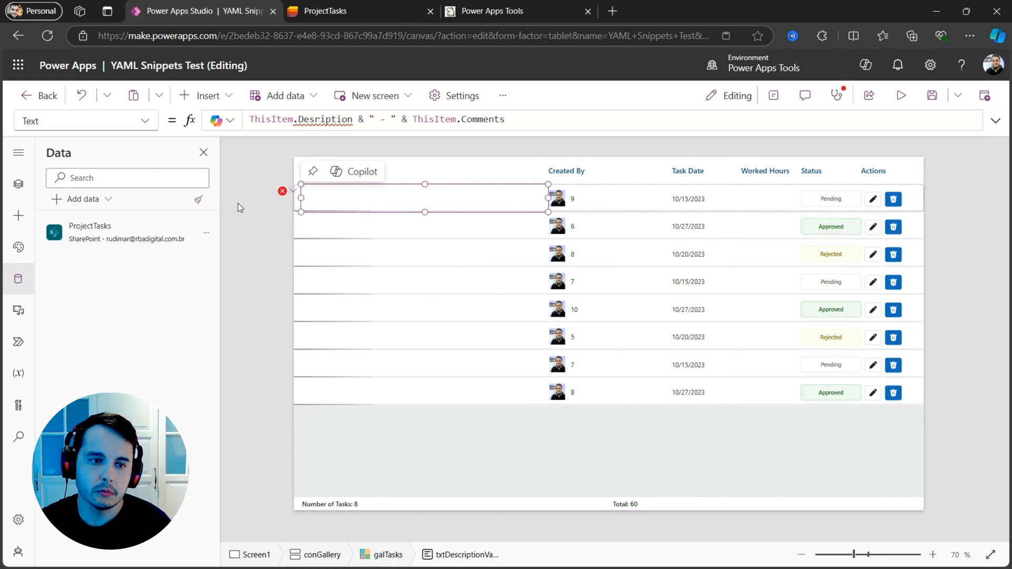
pyautogui.click(18, 185)
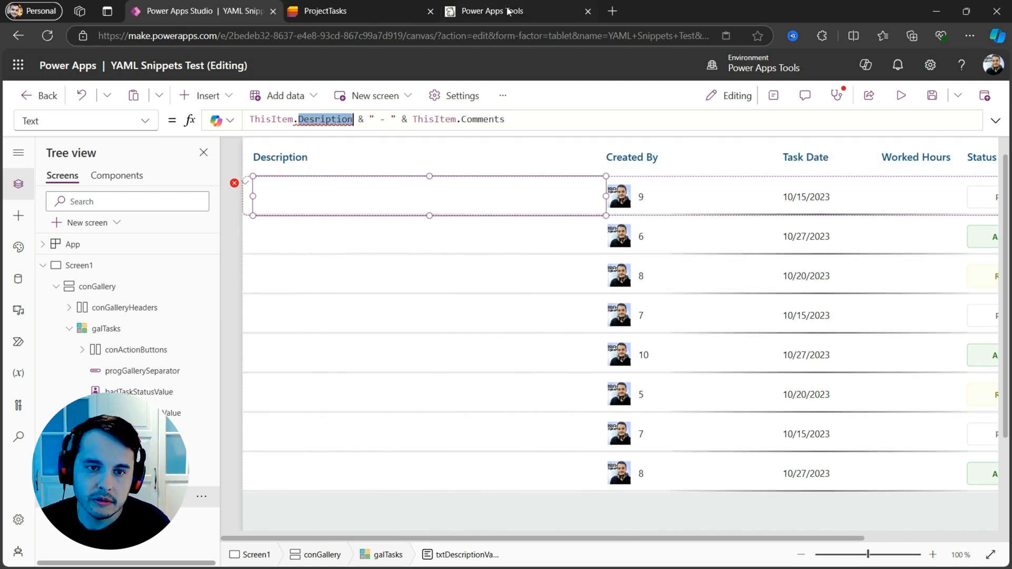
pyautogui.click(326, 11)
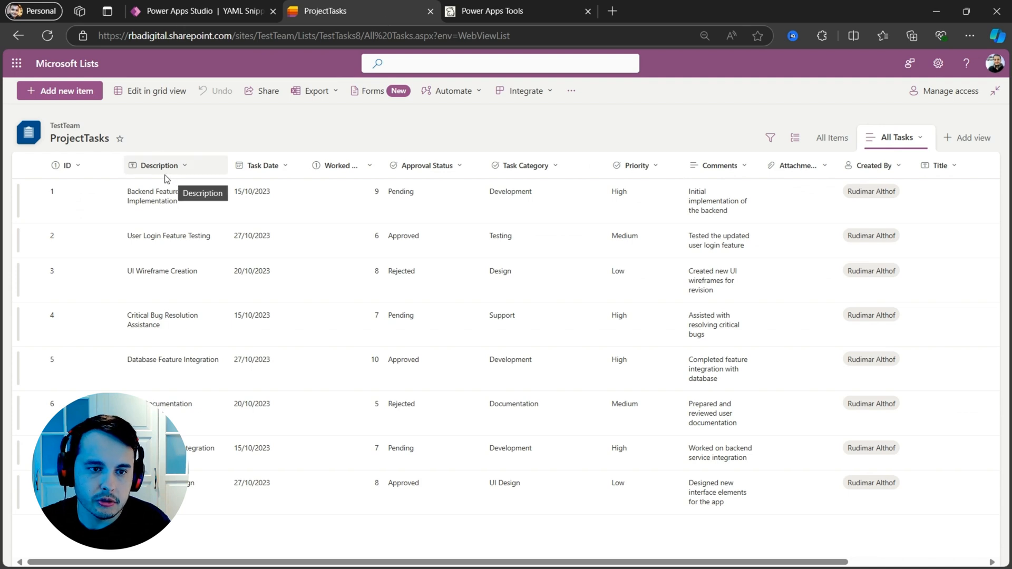
pyautogui.moveTo(194, 201)
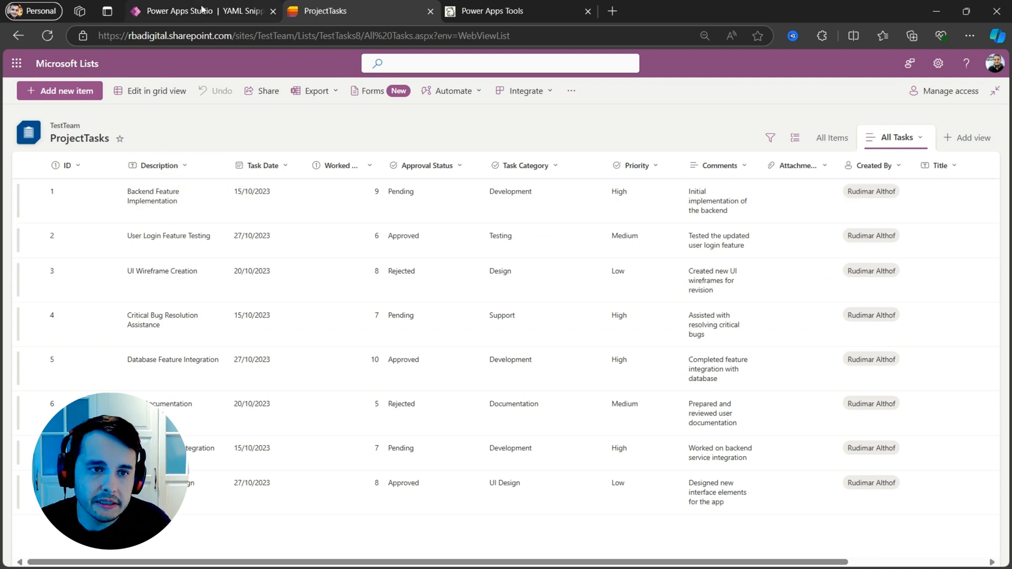
pyautogui.click(193, 11)
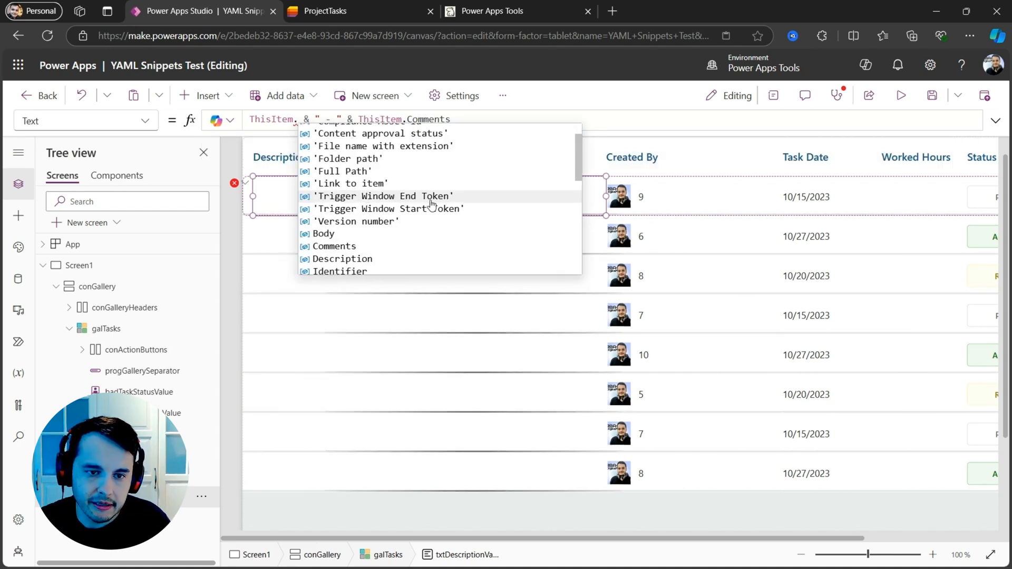
pyautogui.scroll(-3)
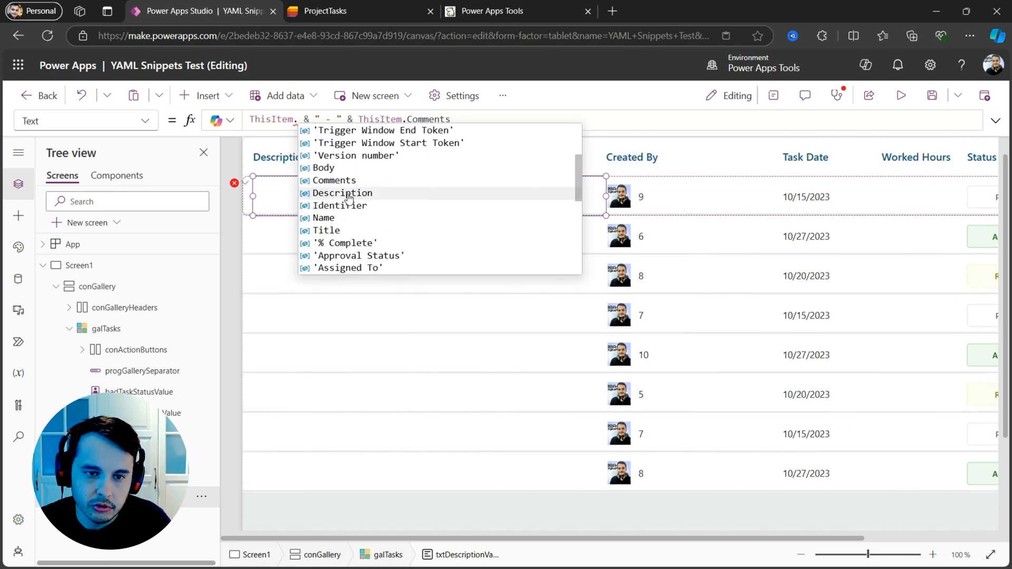
pyautogui.click(342, 193)
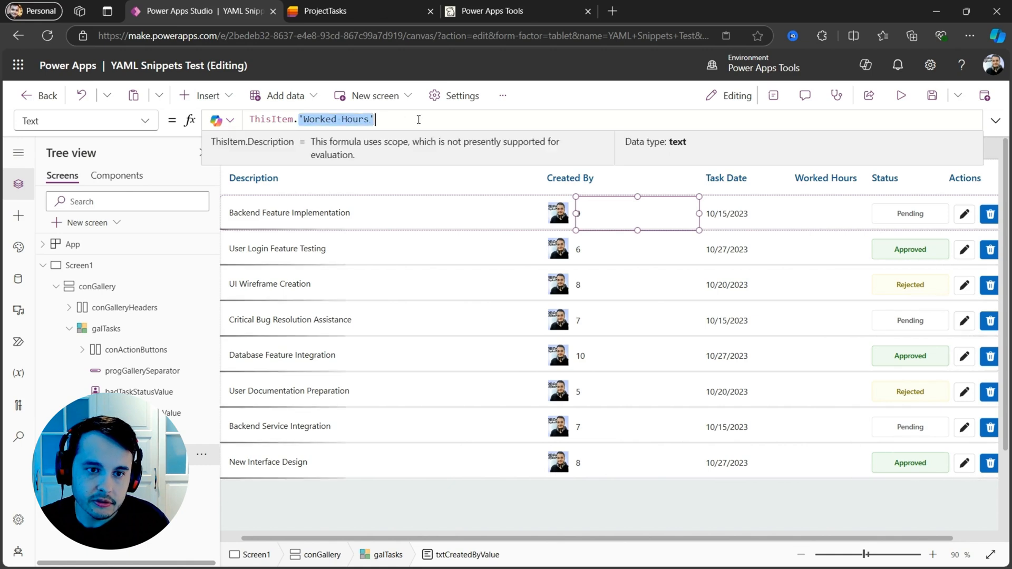
# Step: Set the Created By label's Text to ThisItem.'Created By'.DisplayName
pyautogui.press('Backspace')
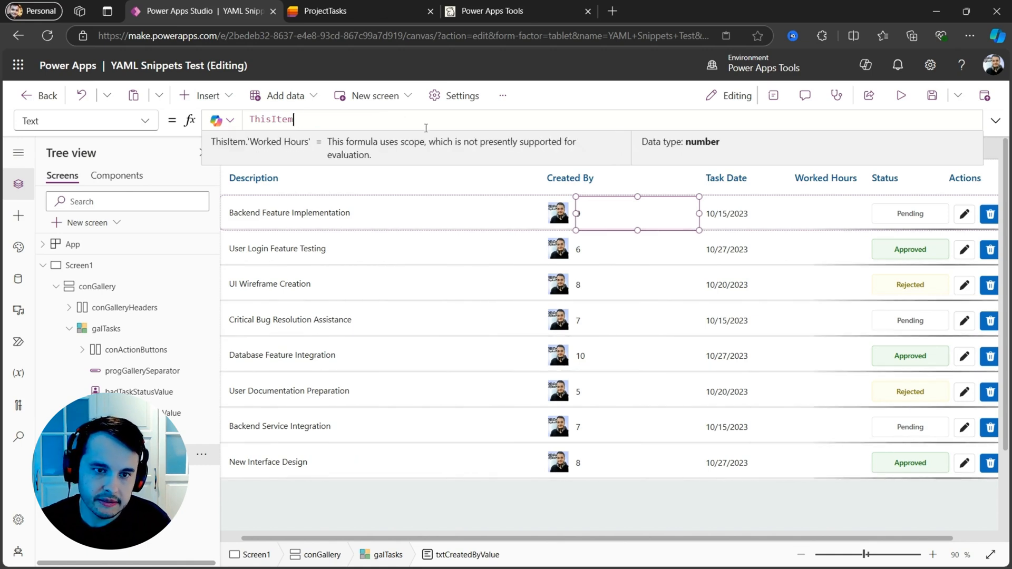
pyautogui.write('.cre')
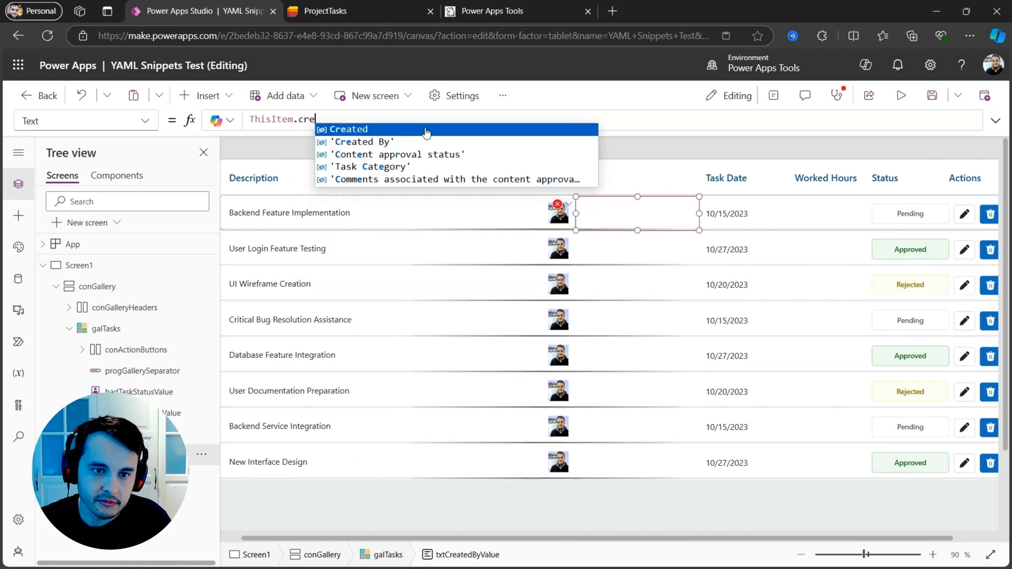
pyautogui.click(372, 141)
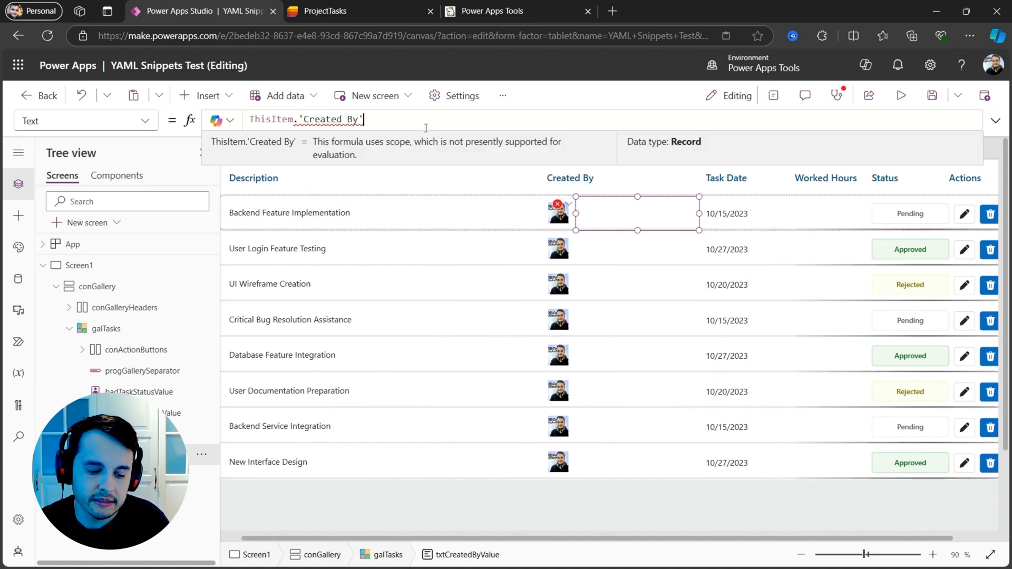
pyautogui.write('.')
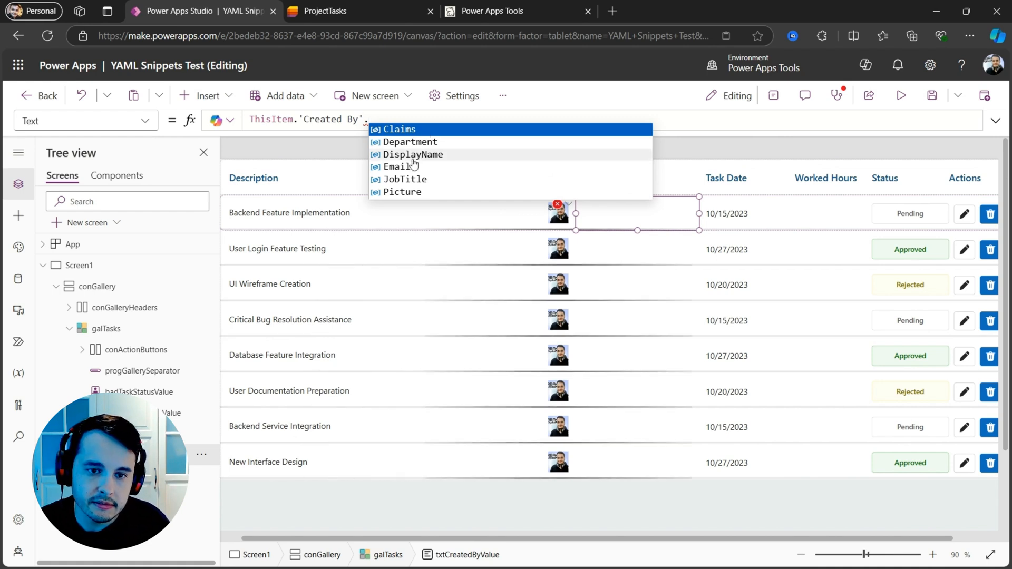
pyautogui.click(411, 154)
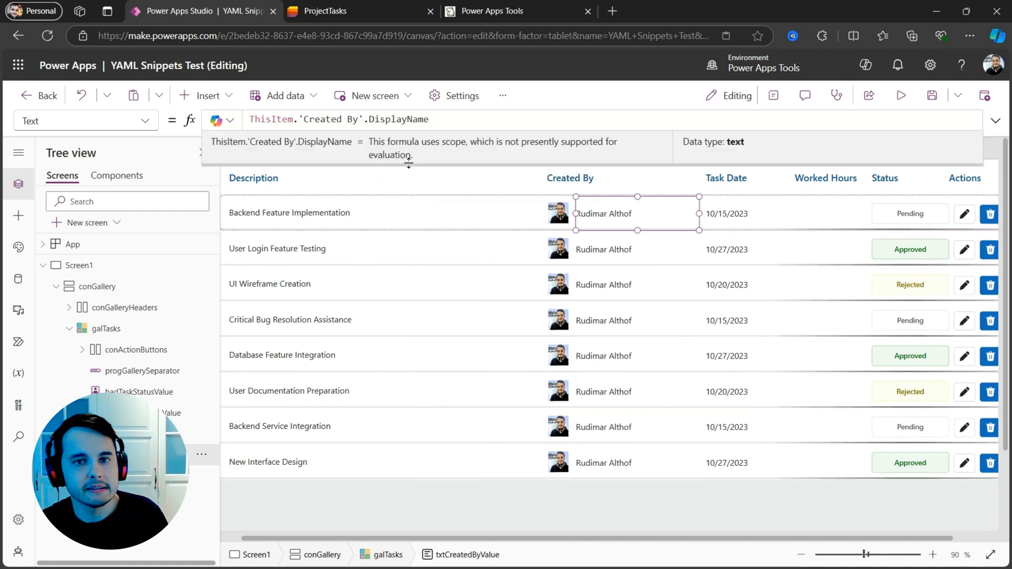
# Step: Set the worked-hours label's Text to ThisItem.'Worked Hours', showing hours like 9, 6, 8
pyautogui.click(725, 213)
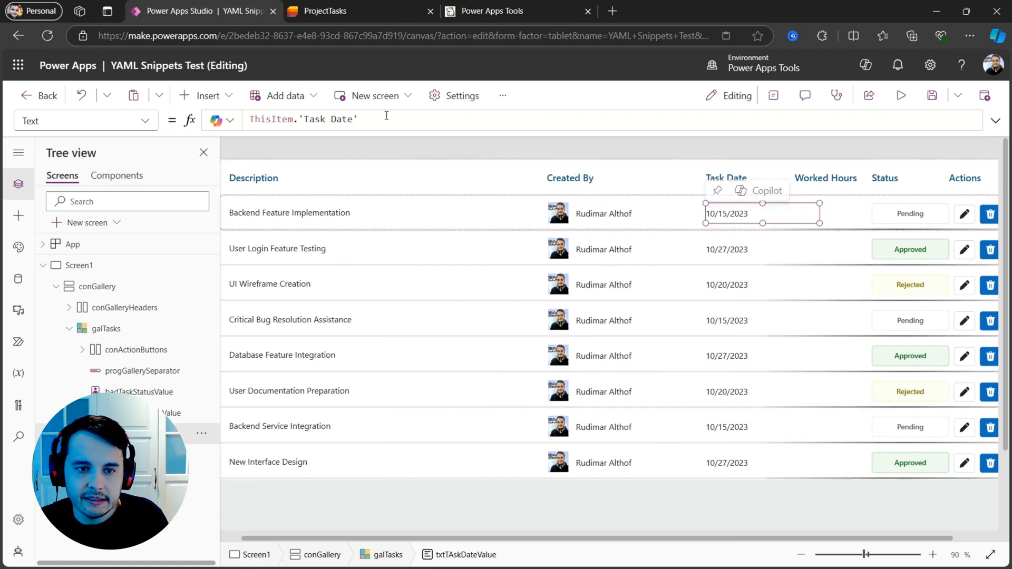
pyautogui.tripleClick(302, 119)
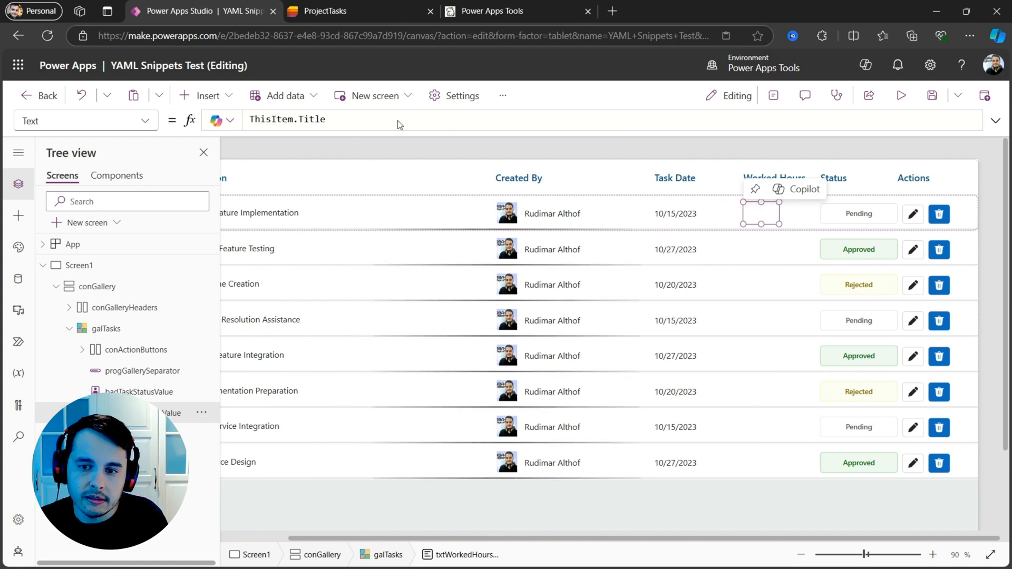
pyautogui.click(290, 120)
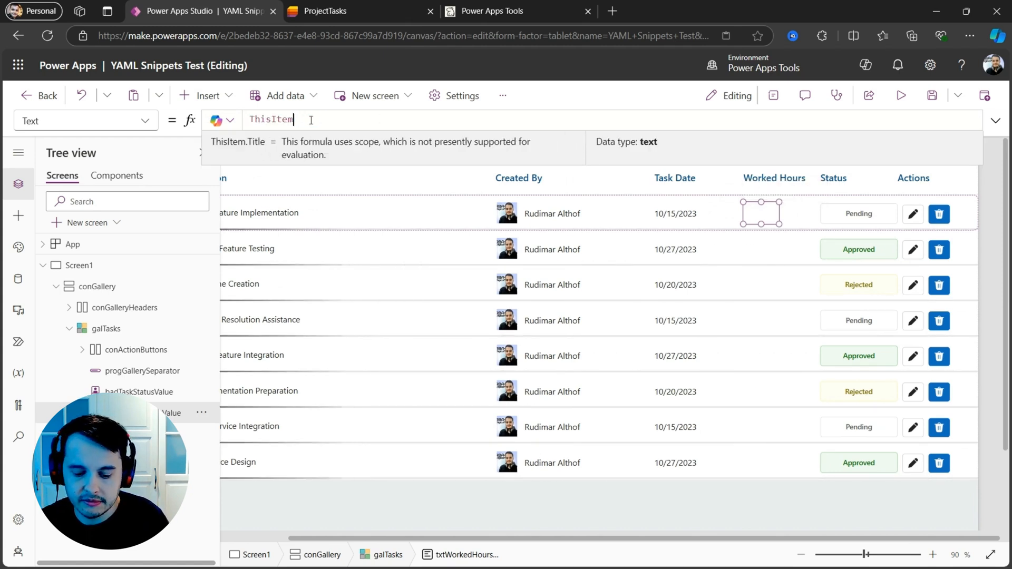
pyautogui.write('.')
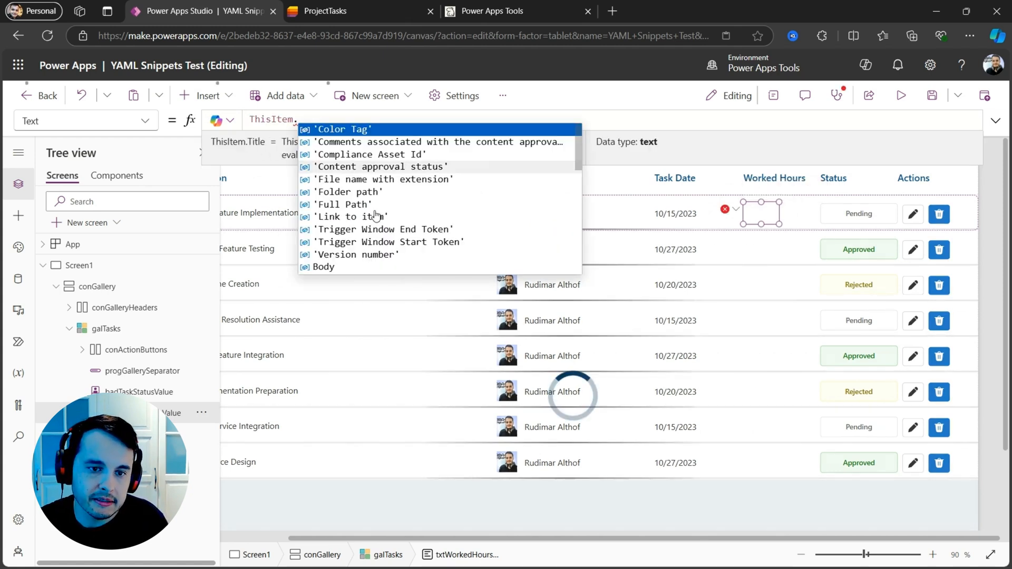
pyautogui.write('w')
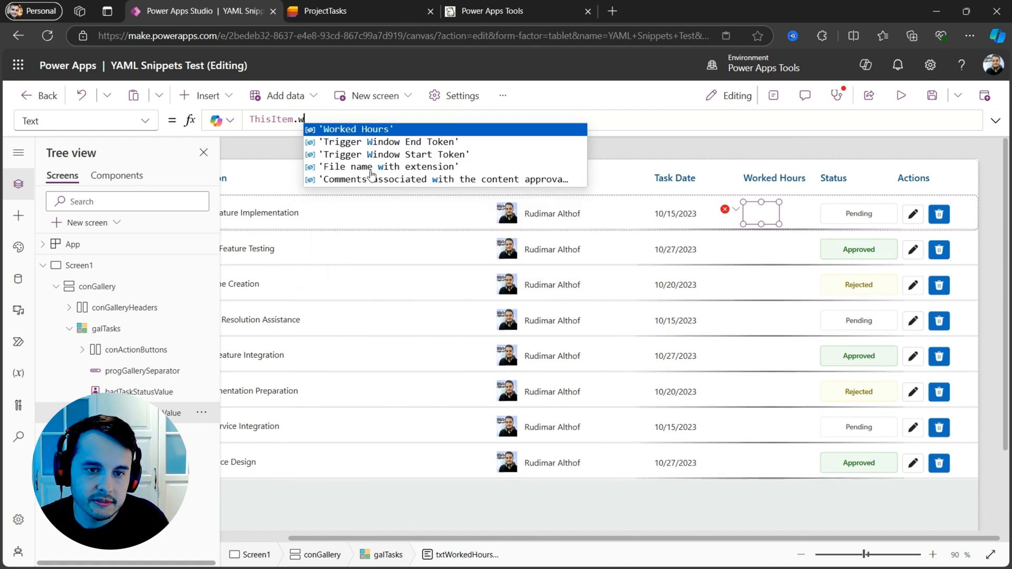
pyautogui.click(356, 130)
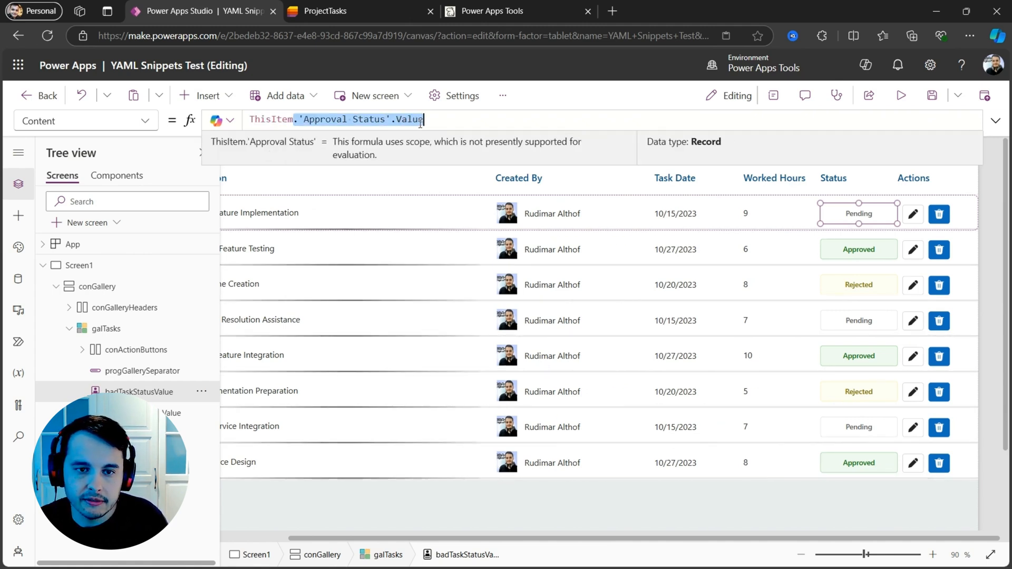
pyautogui.click(940, 214)
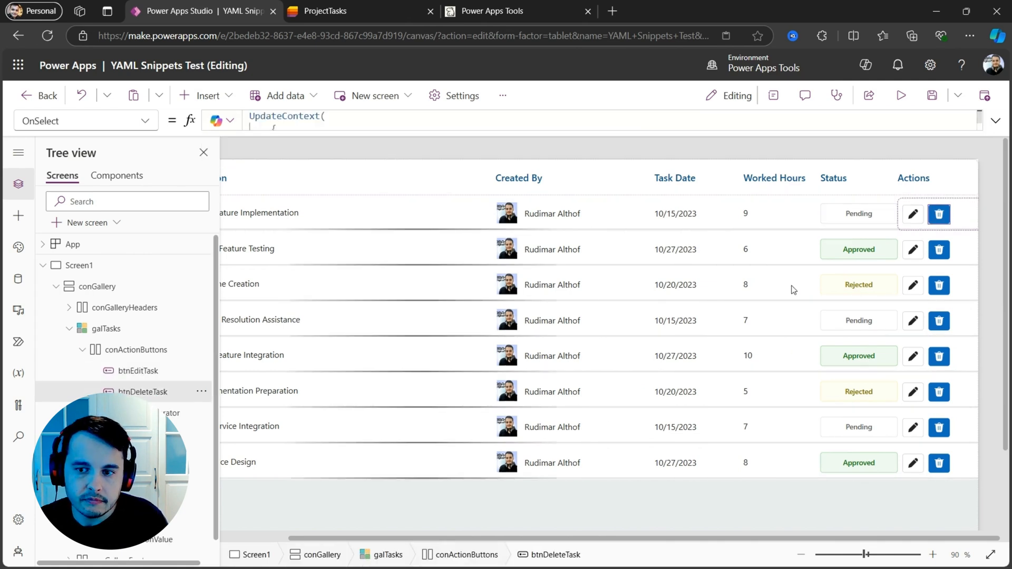
# Step: Change the header labels' Text to 'Activity Date' and 'Value', then check the footer total formula
pyautogui.click(105, 328)
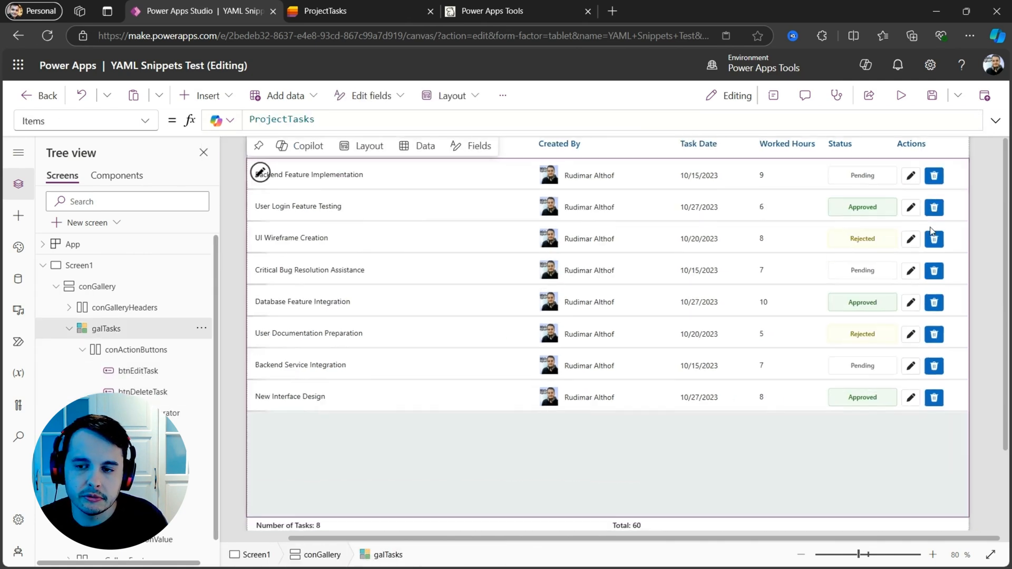
pyautogui.scroll(3)
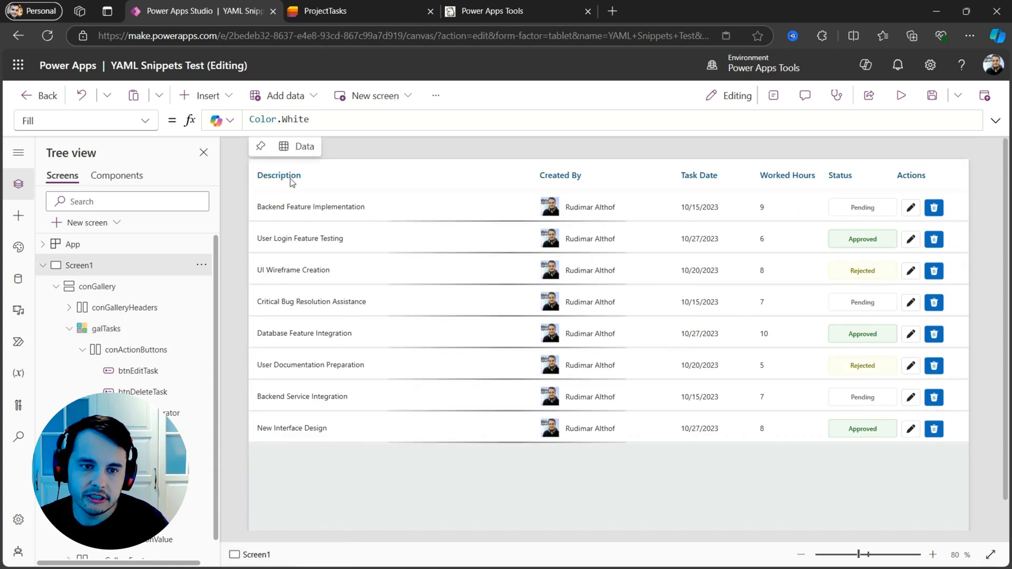
pyautogui.click(279, 175)
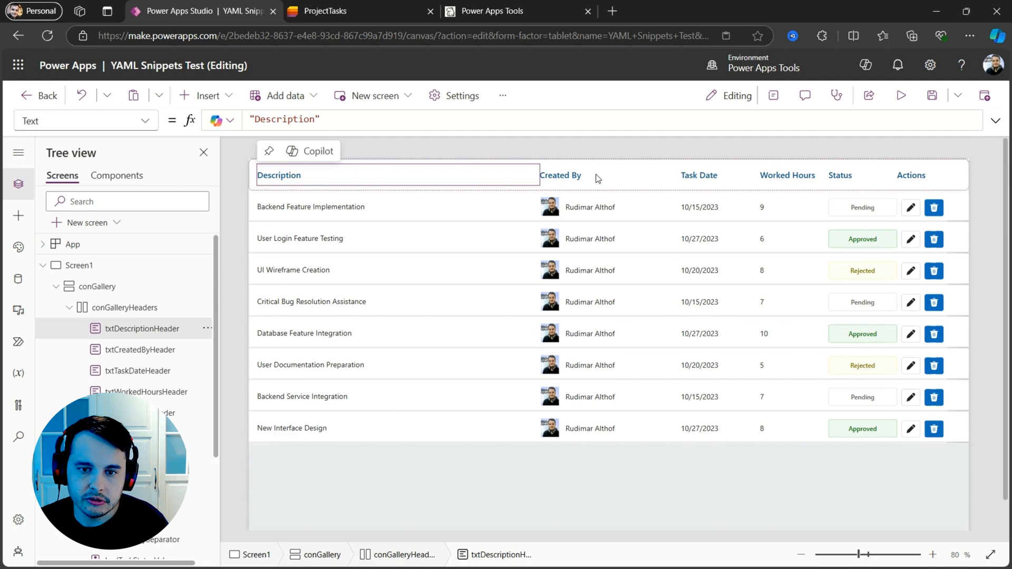
pyautogui.click(699, 175)
pyautogui.write('"Value')
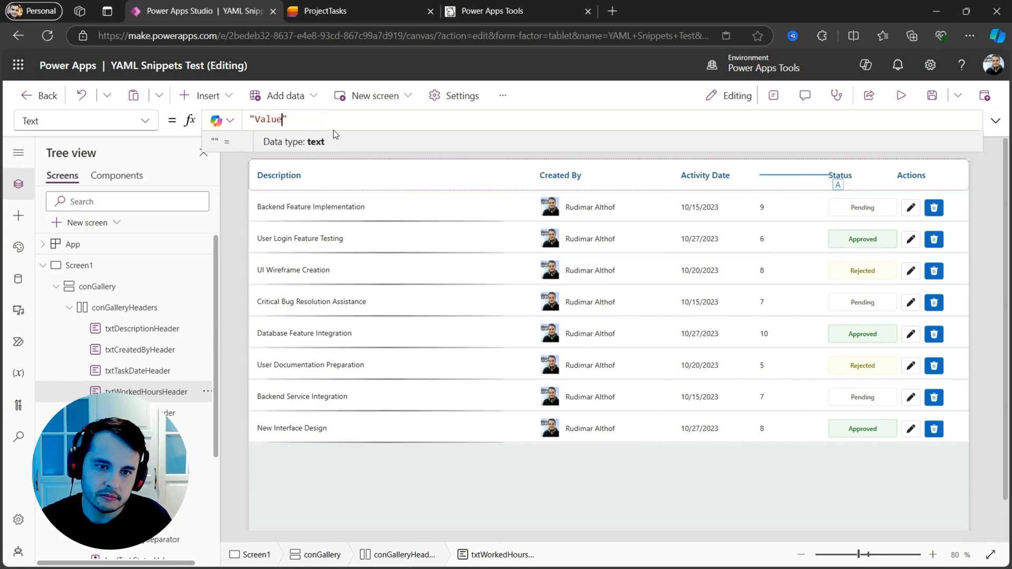
pyautogui.press('Return')
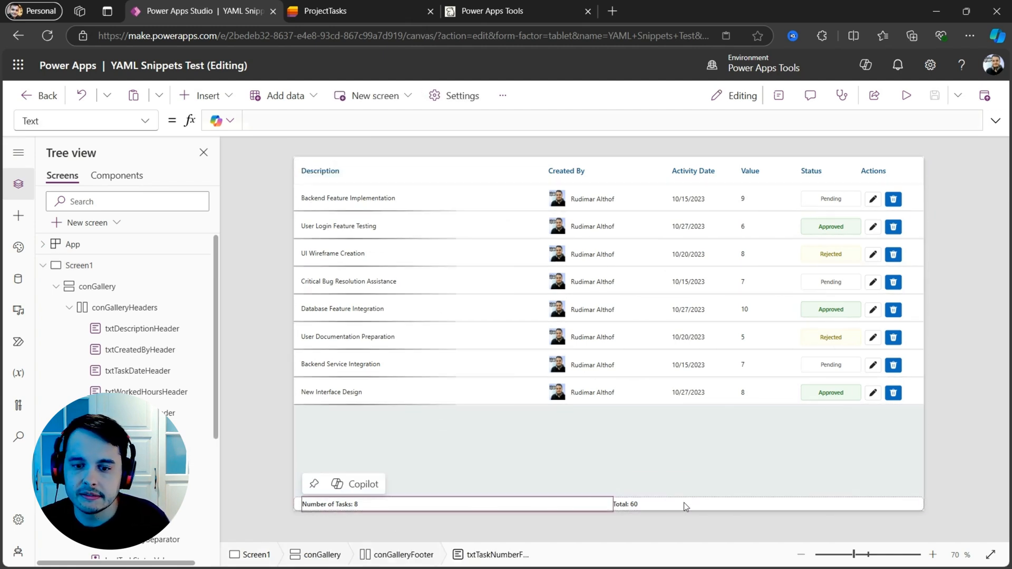
pyautogui.click(626, 504)
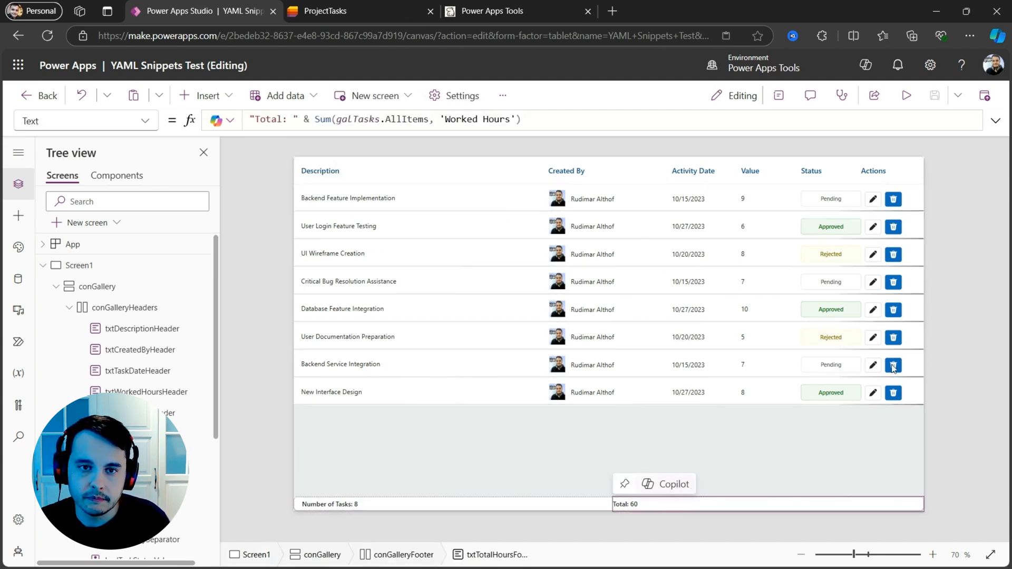